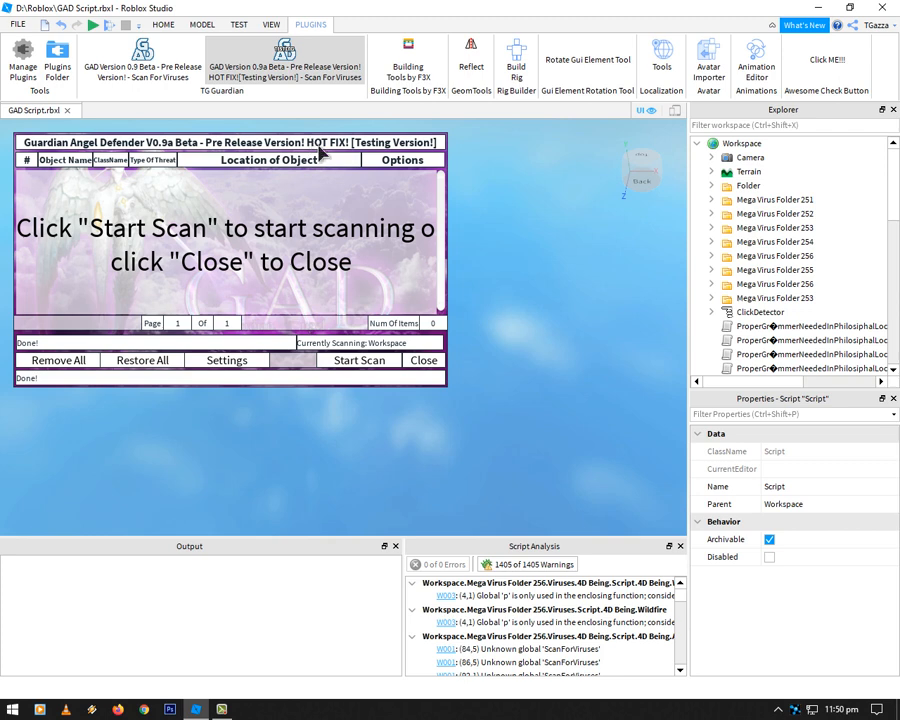
pyautogui.moveTo(288, 204)
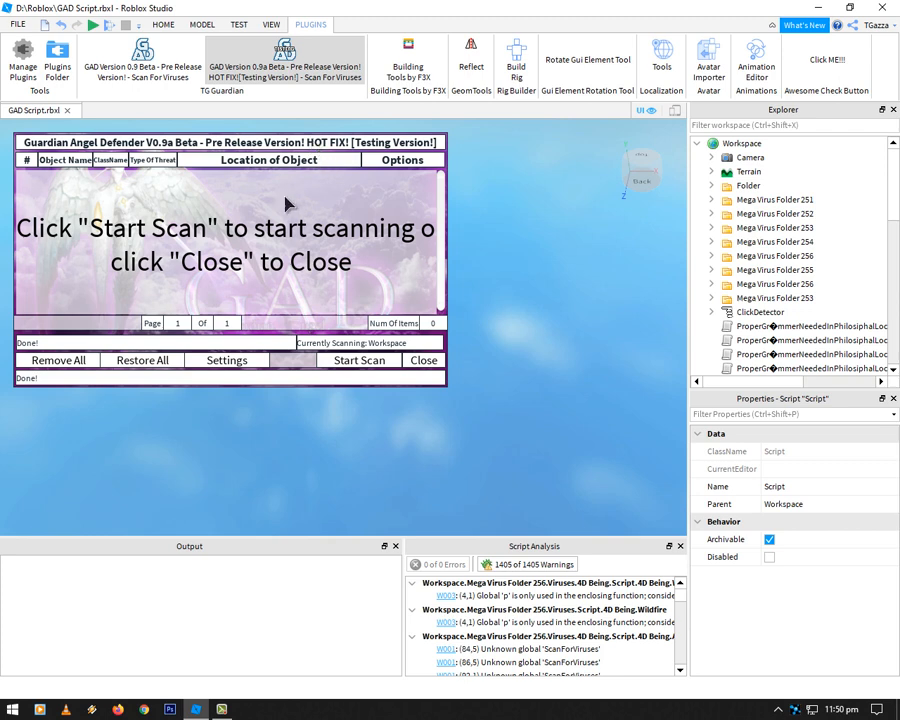
pyautogui.moveTo(170, 158)
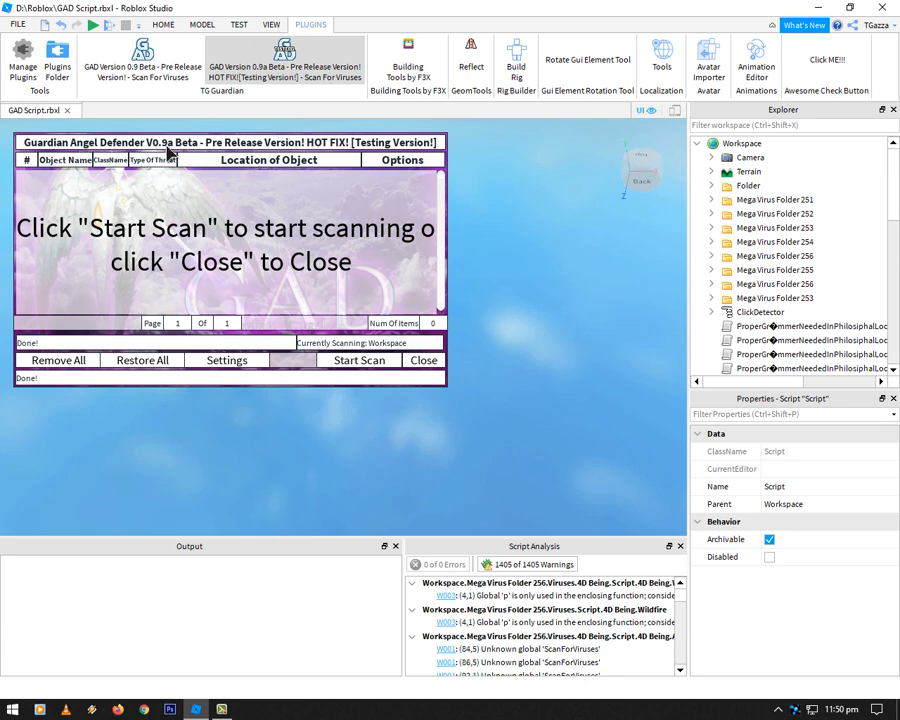
# - Review the scanner's settings, then start a Guardian Angel Defender scan of the infected place
pyautogui.click(226, 360)
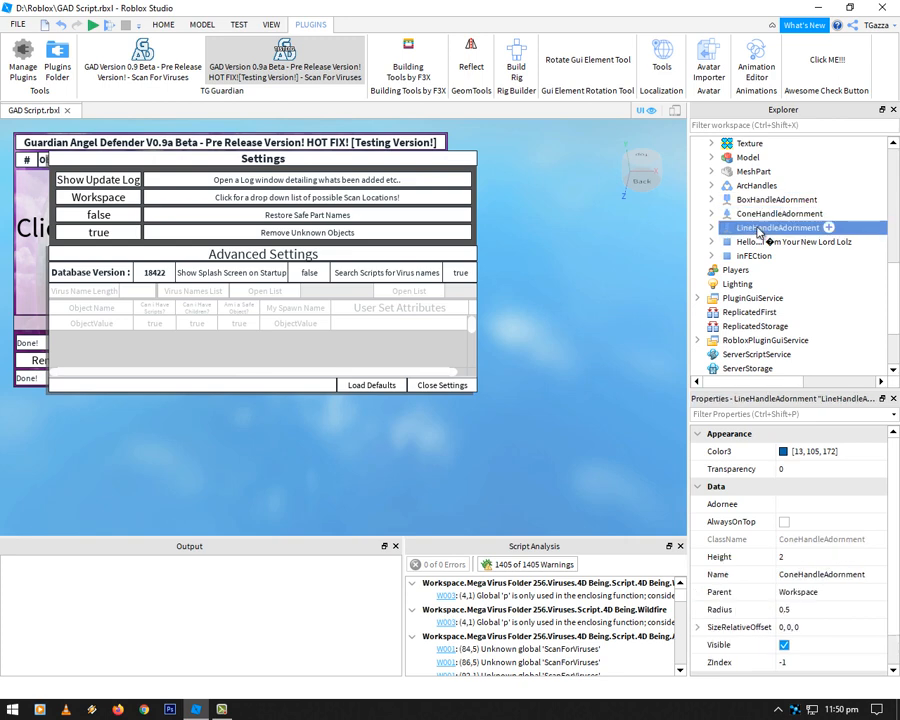
pyautogui.click(776, 200)
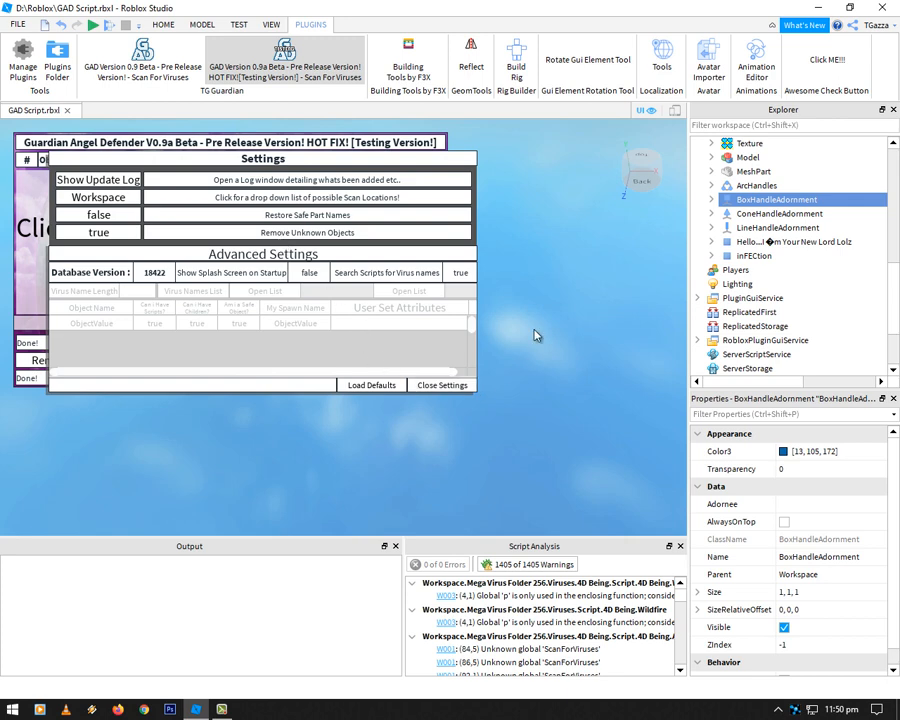
pyautogui.moveTo(292, 370)
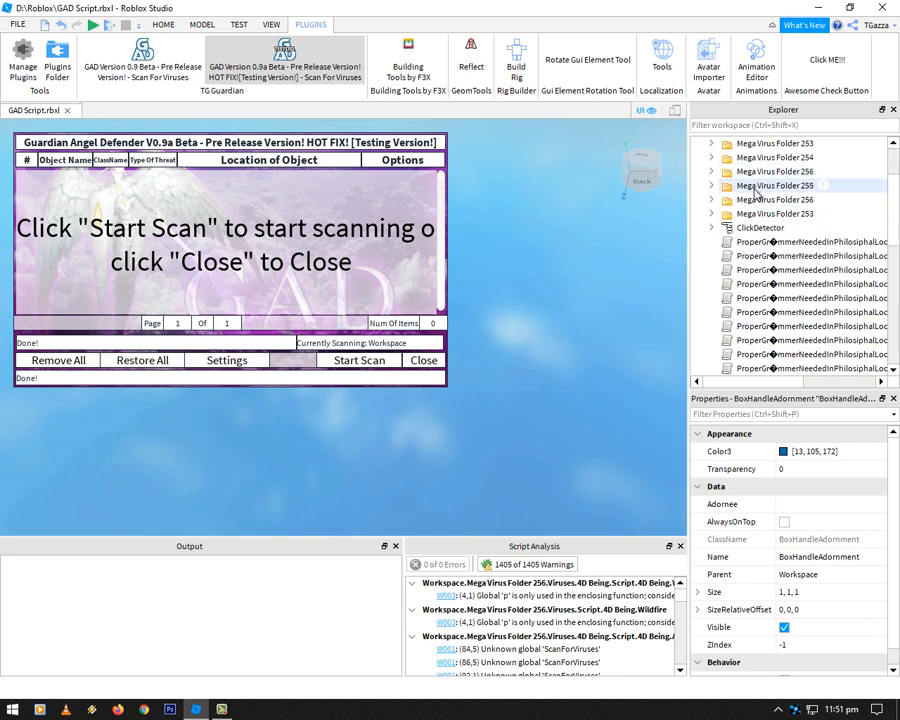
pyautogui.scroll(-3)
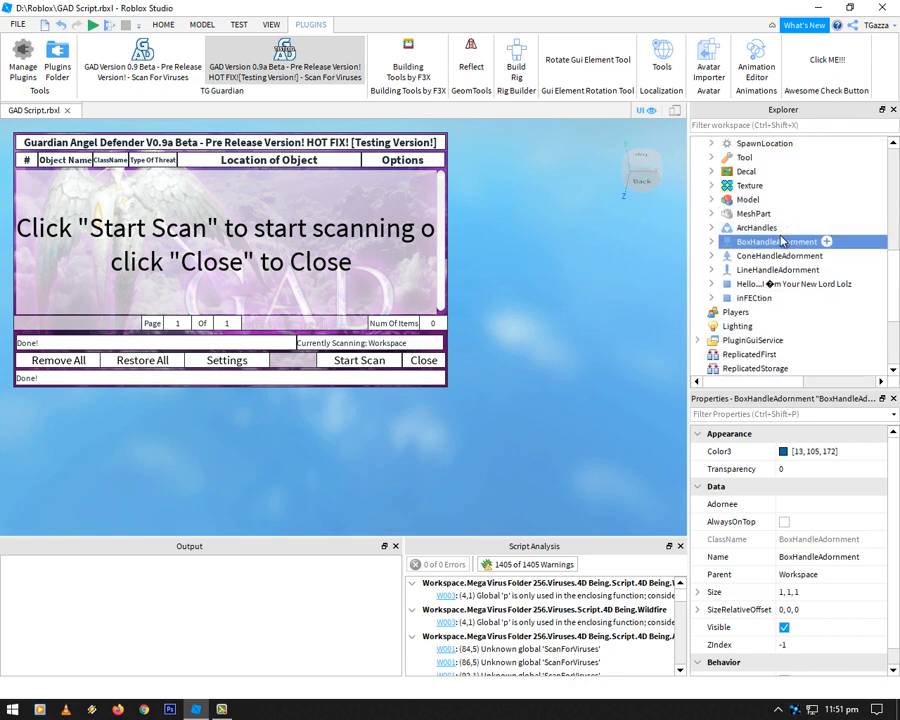
pyautogui.moveTo(768, 284)
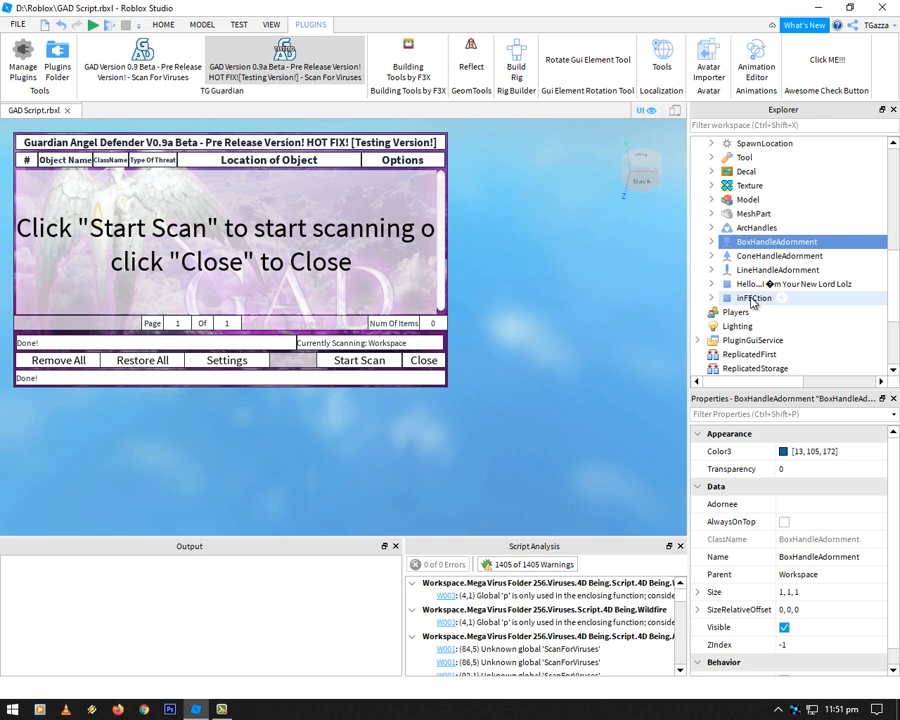
pyautogui.click(358, 360)
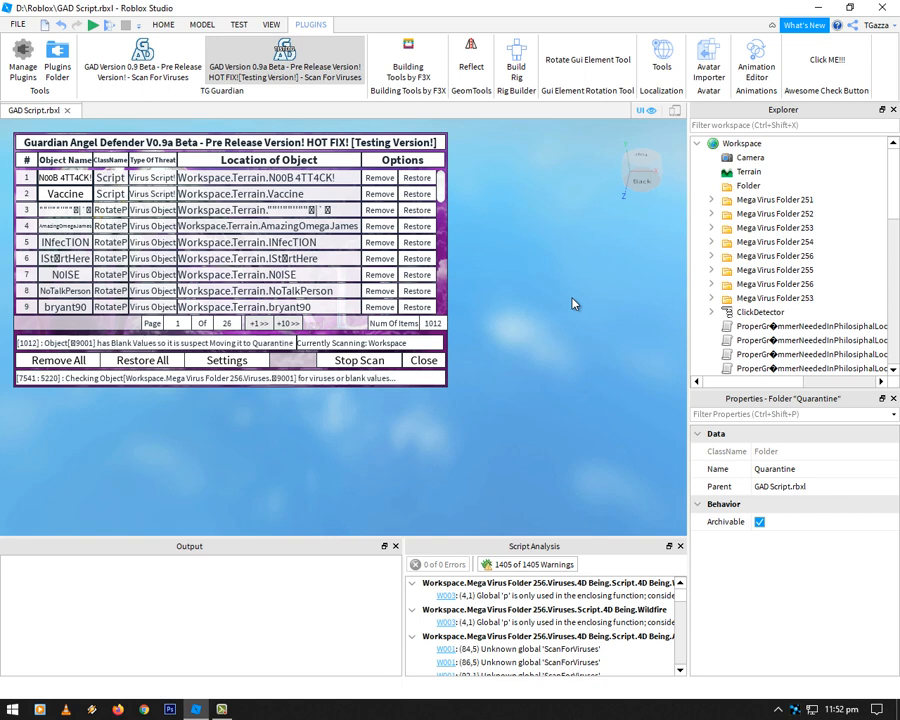
pyautogui.moveTo(576, 240)
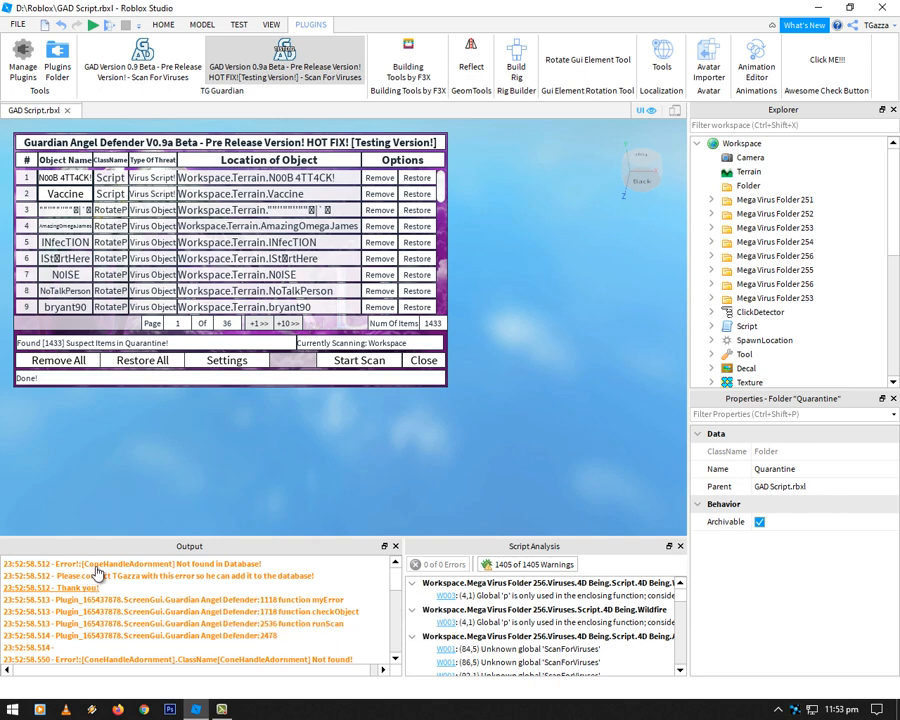
pyautogui.moveTo(466, 436)
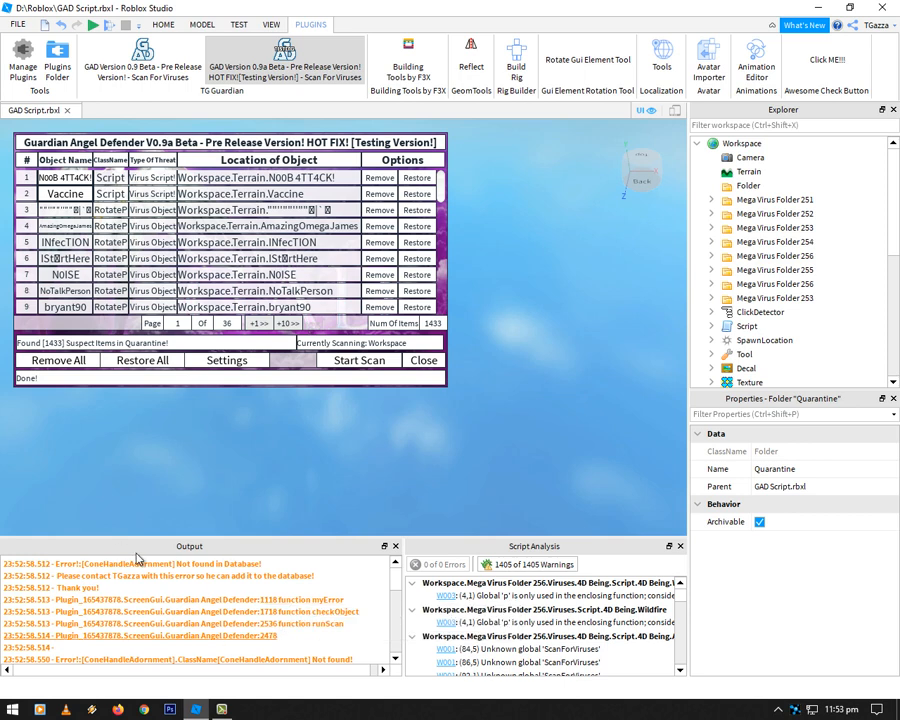
pyautogui.moveTo(208, 570)
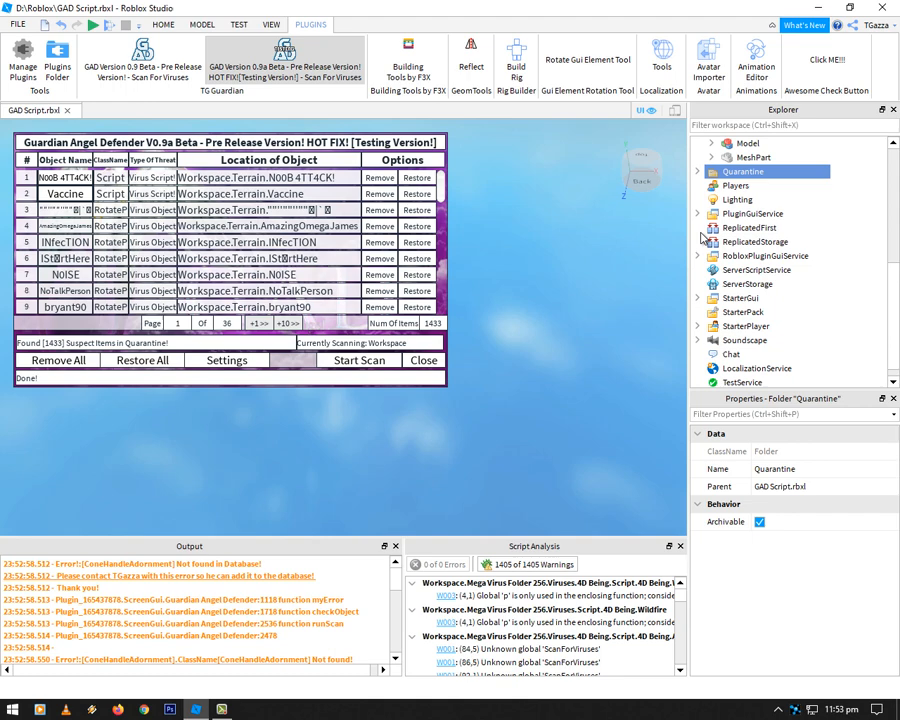
# - Expand StarterGui > ScreenGui > Guardian Angel Defender to show the Database ModuleScript
pyautogui.click(696, 298)
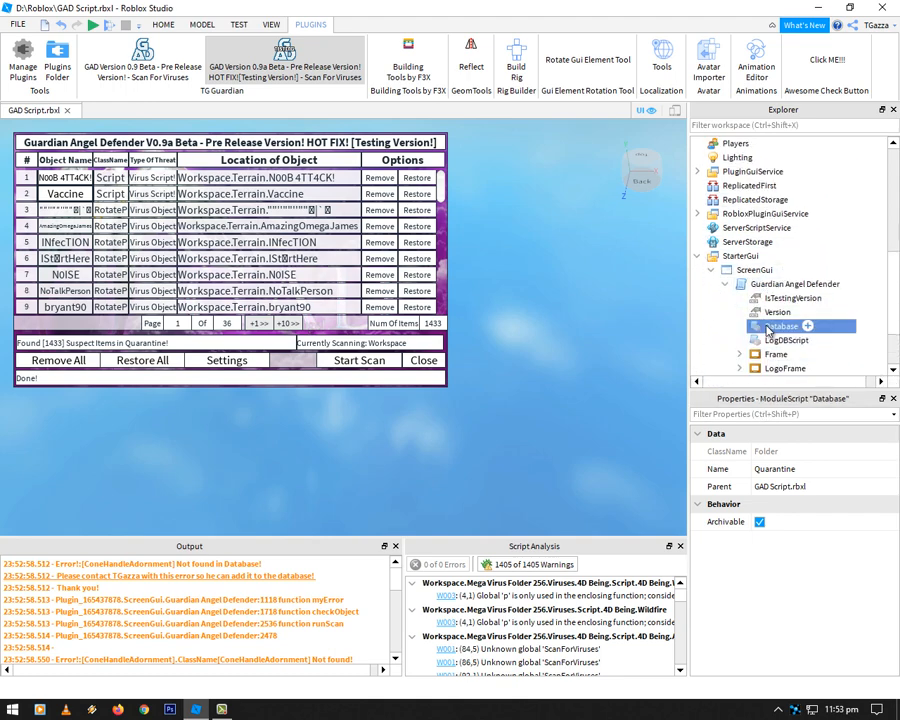
# - Read the Database module down to its getState lookup, then bring up the plugin's Settings
pyautogui.doubleClick(780, 326)
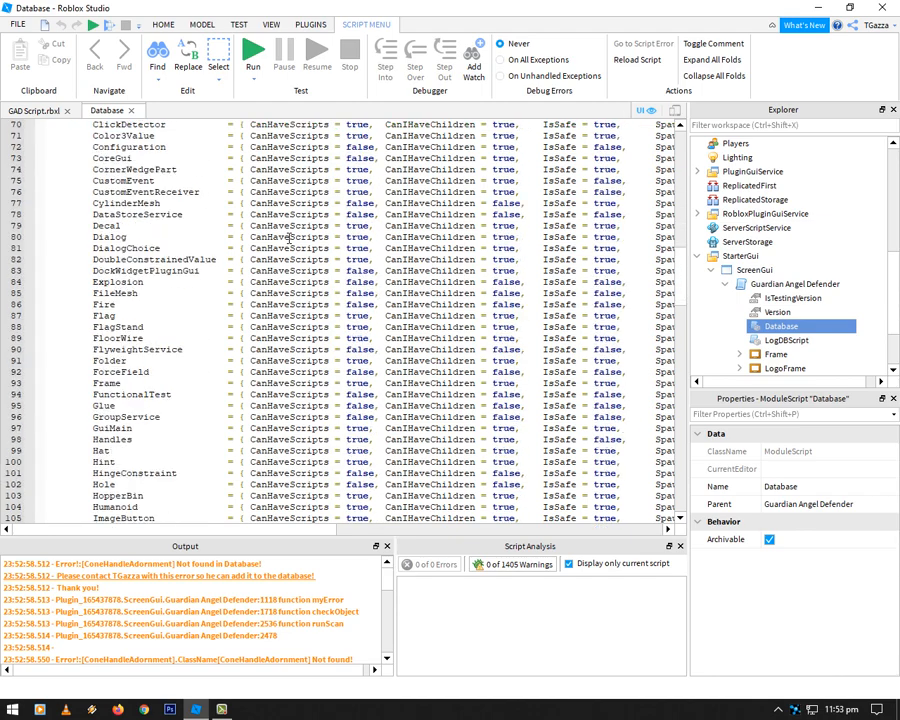
pyautogui.scroll(-3)
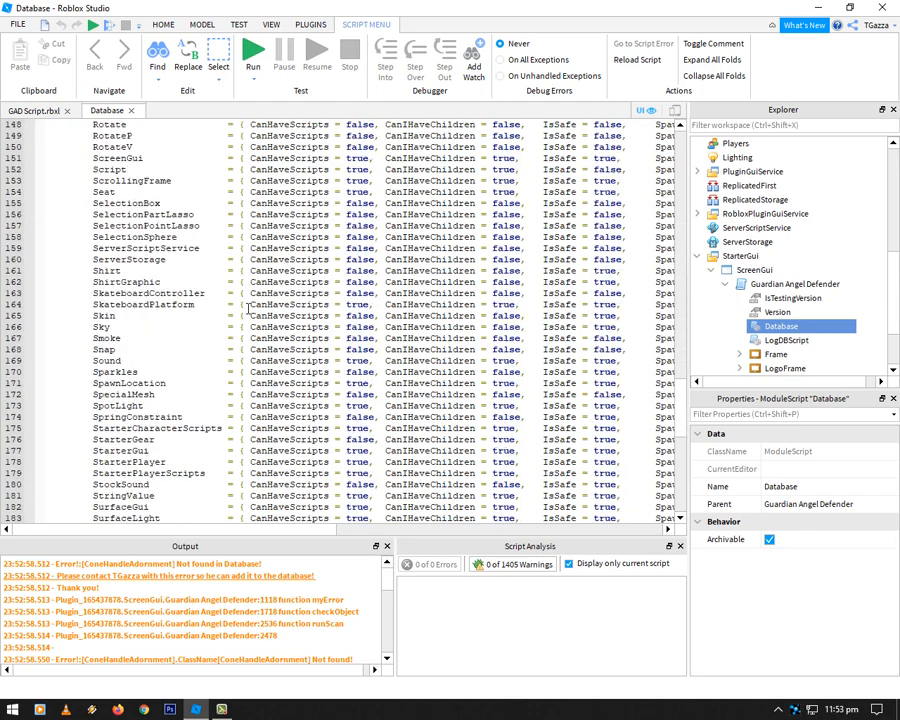
pyautogui.scroll(-3)
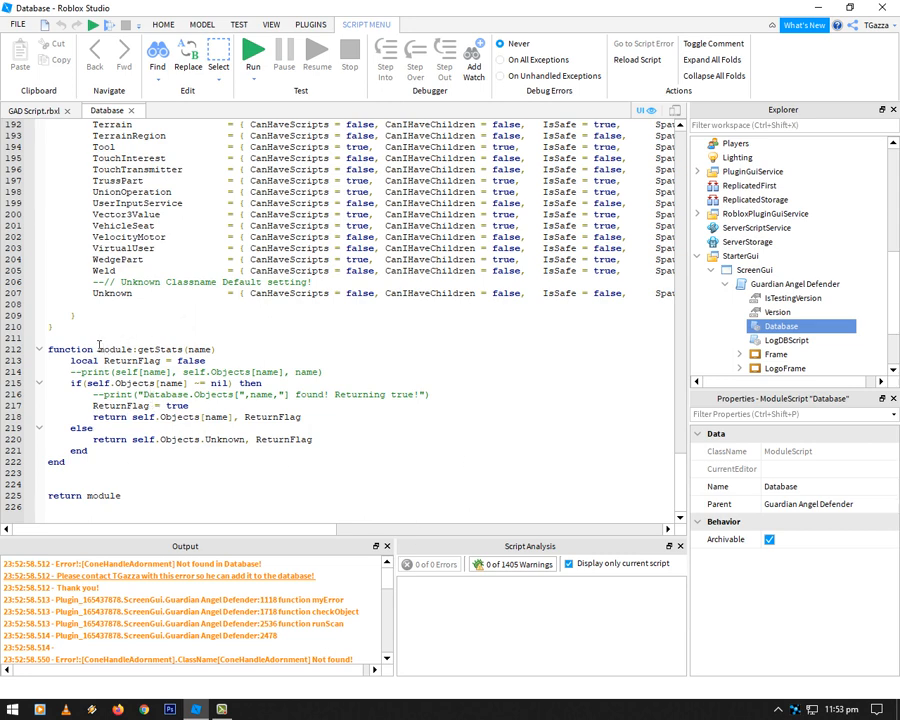
pyautogui.doubleClick(156, 348)
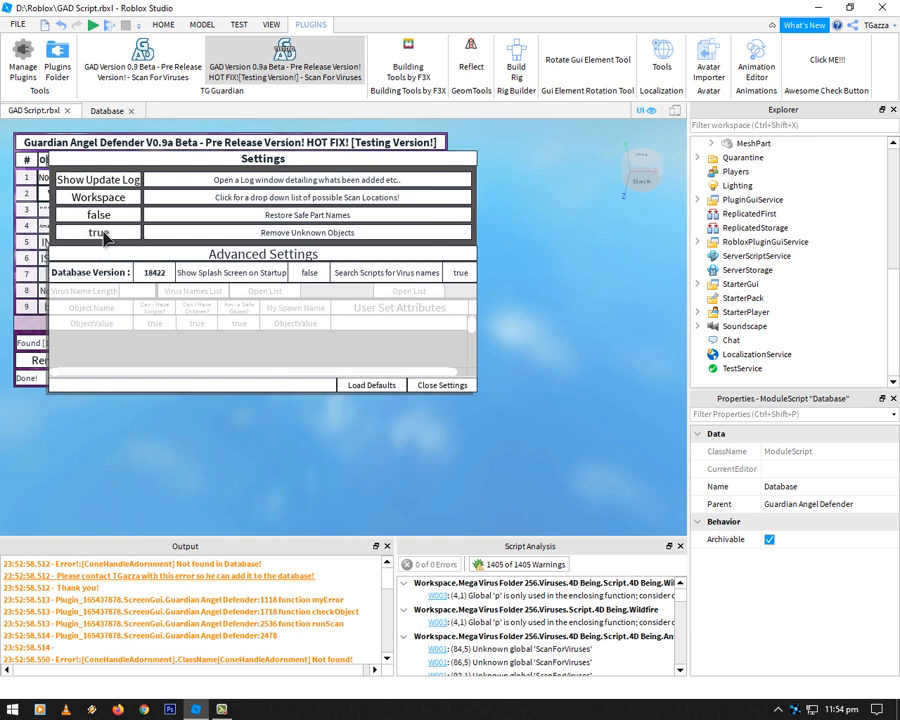
# - Save the settings and restore all quarantined objects until the results list shows No Results
pyautogui.click(440, 384)
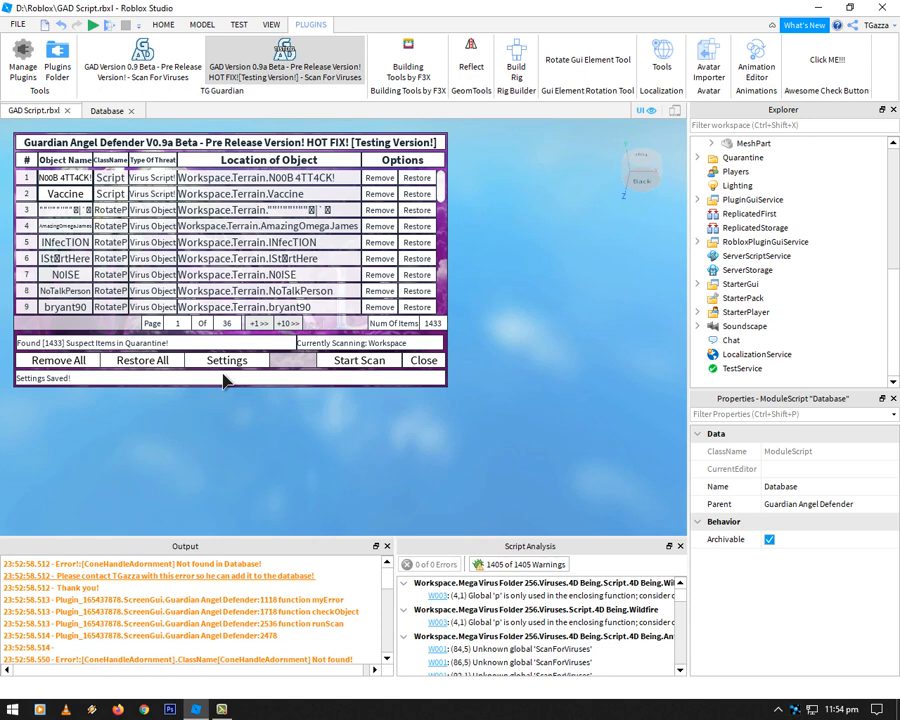
pyautogui.click(142, 360)
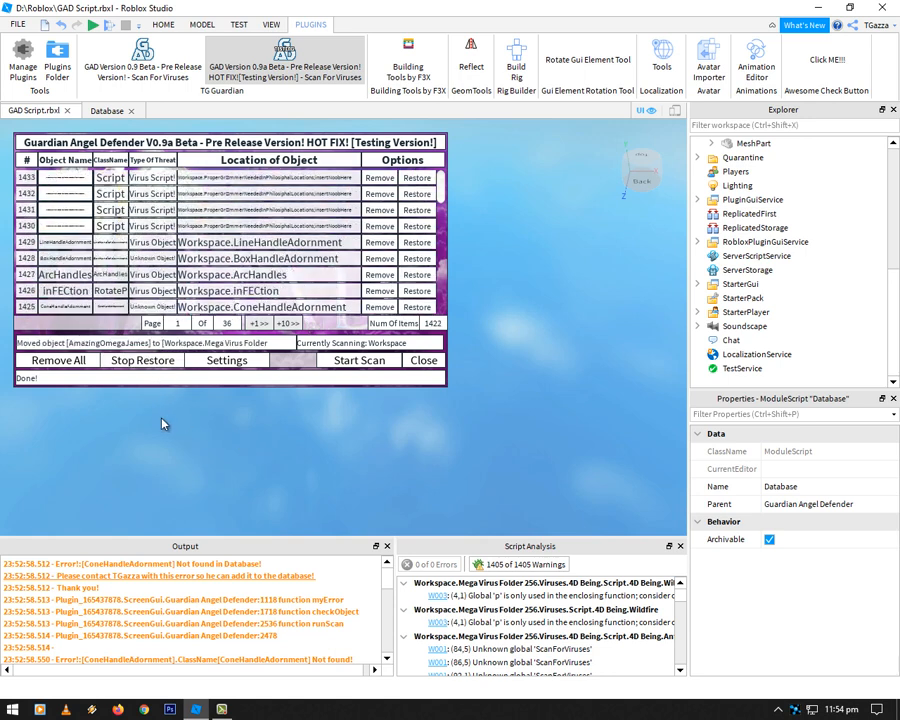
pyautogui.moveTo(590, 230)
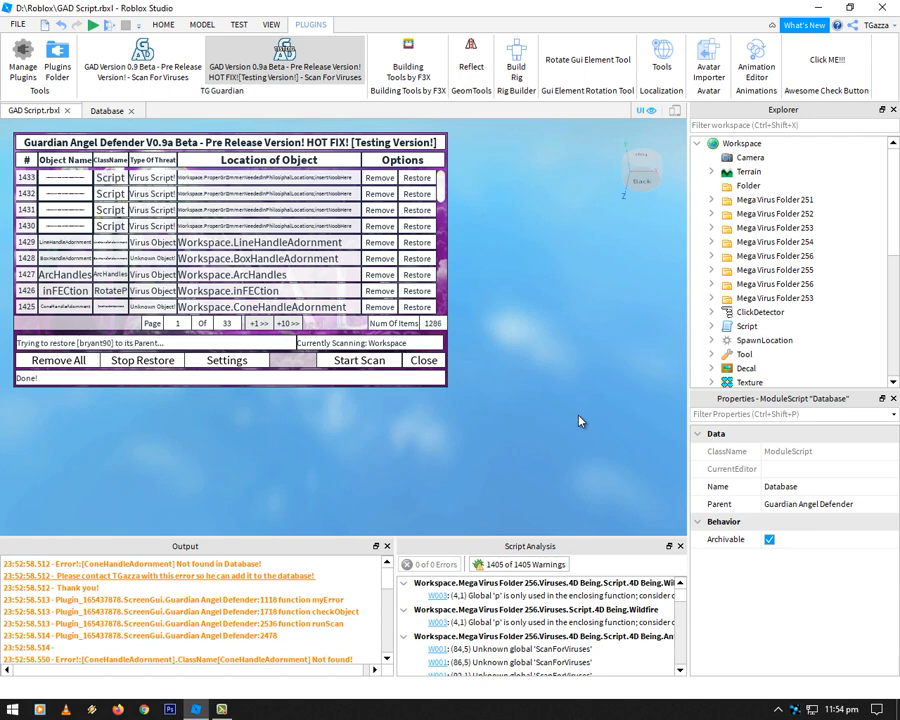
pyautogui.click(288, 324)
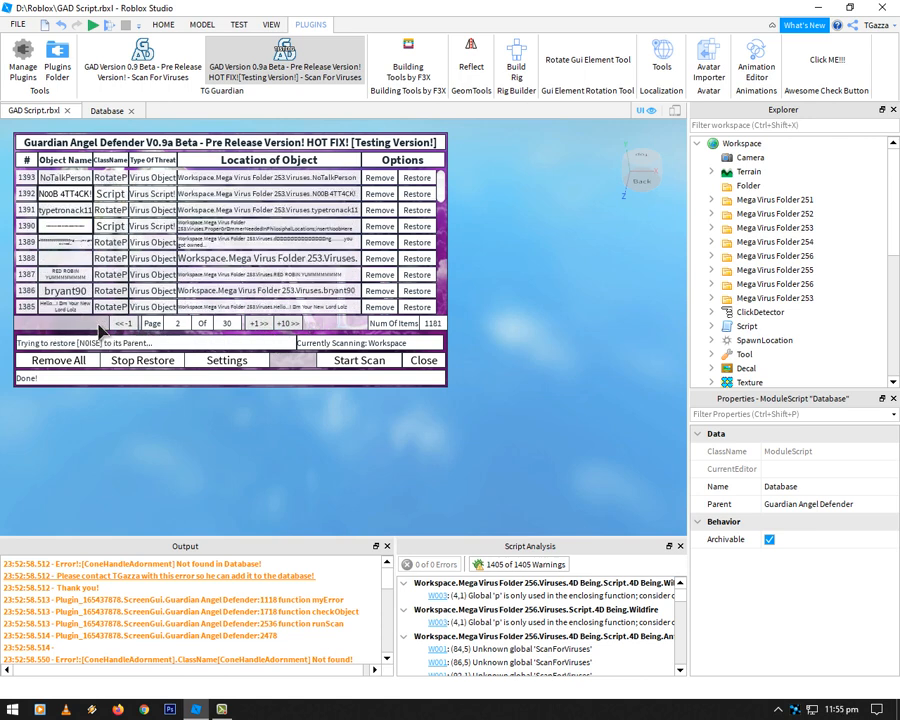
pyautogui.click(258, 324)
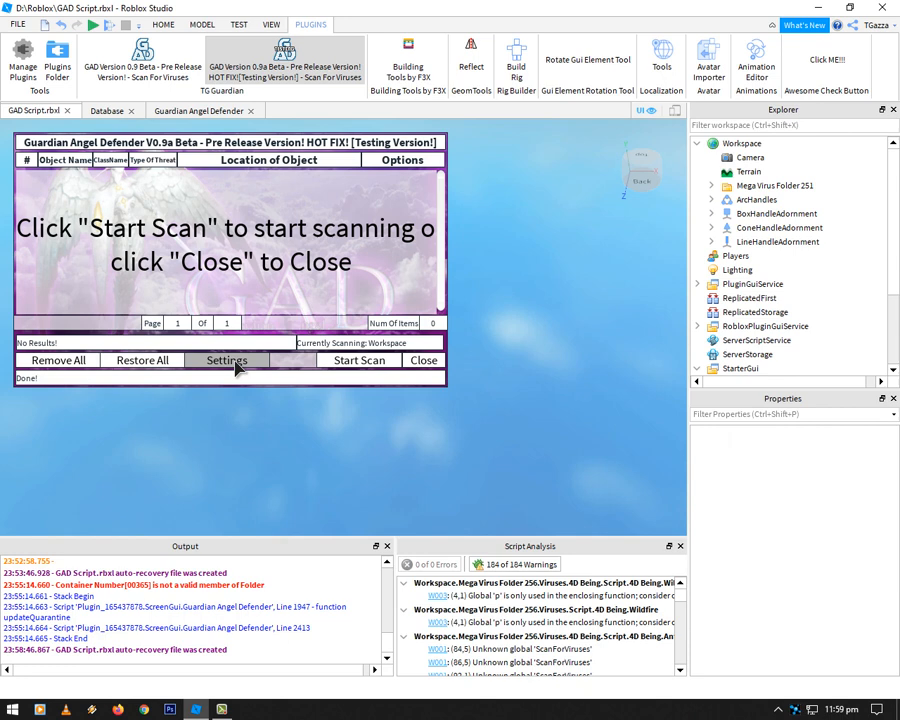
pyautogui.click(226, 360)
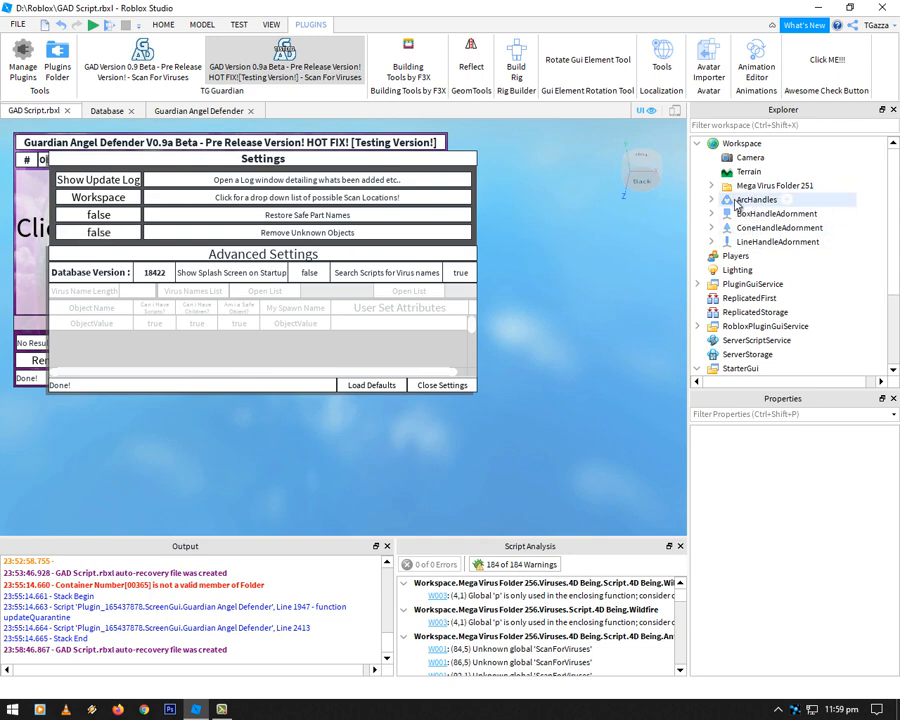
pyautogui.click(758, 200)
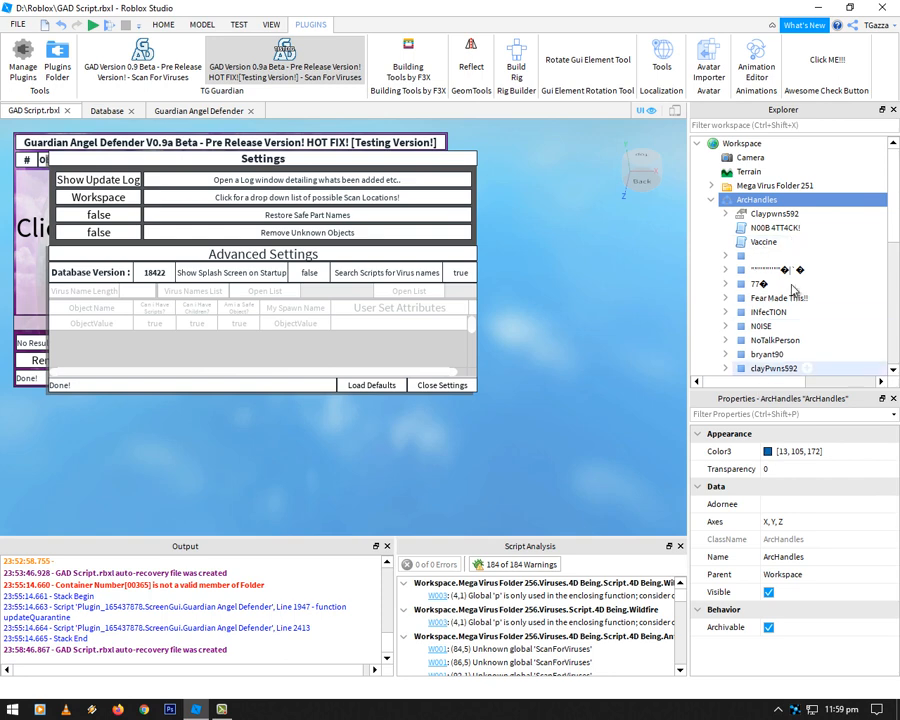
pyautogui.click(776, 228)
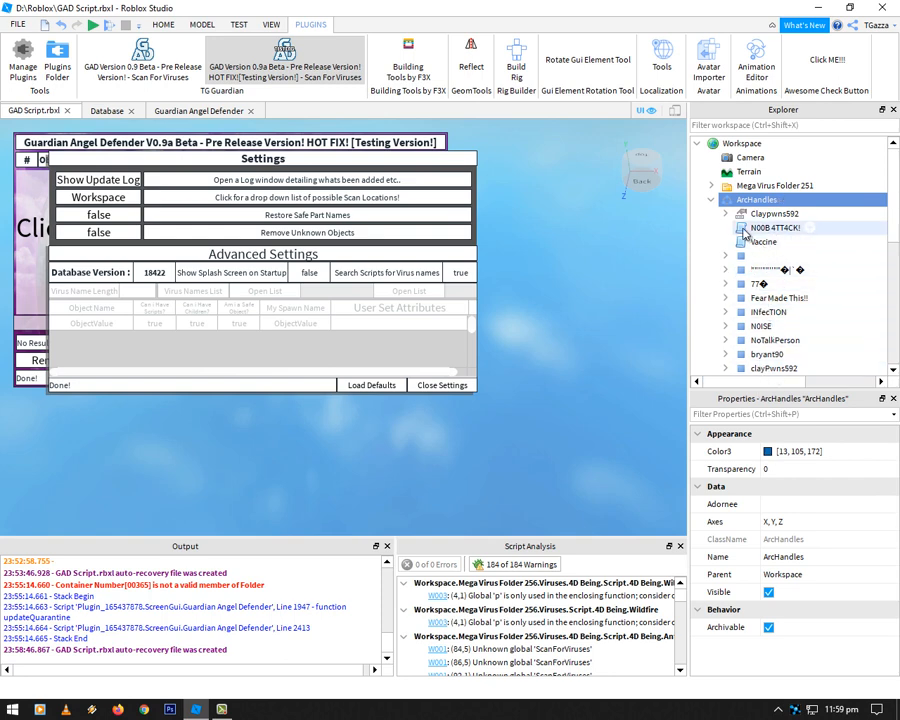
pyautogui.click(724, 200)
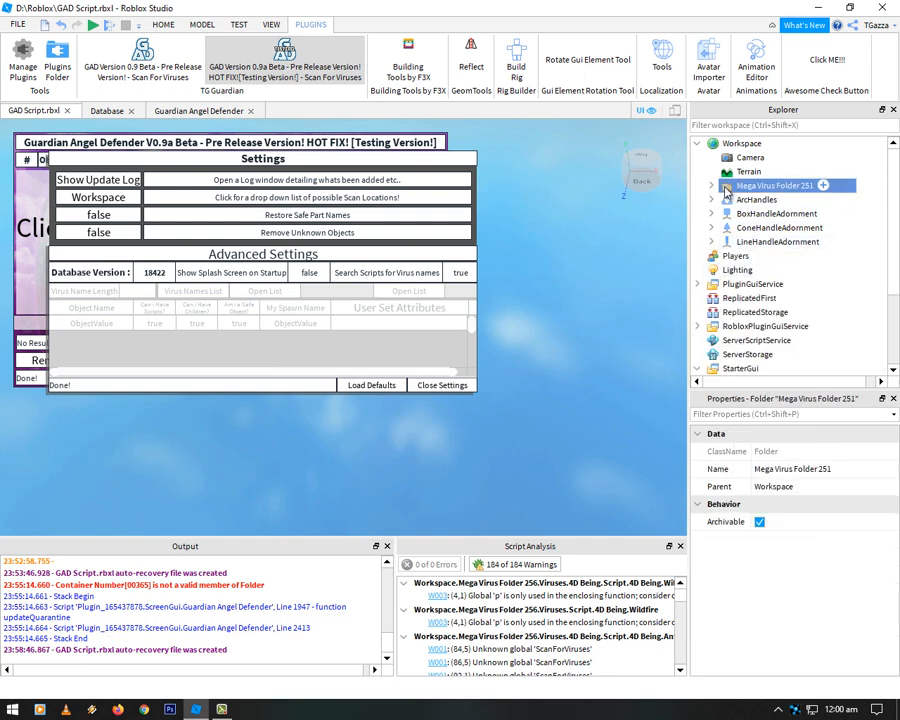
pyautogui.click(716, 184)
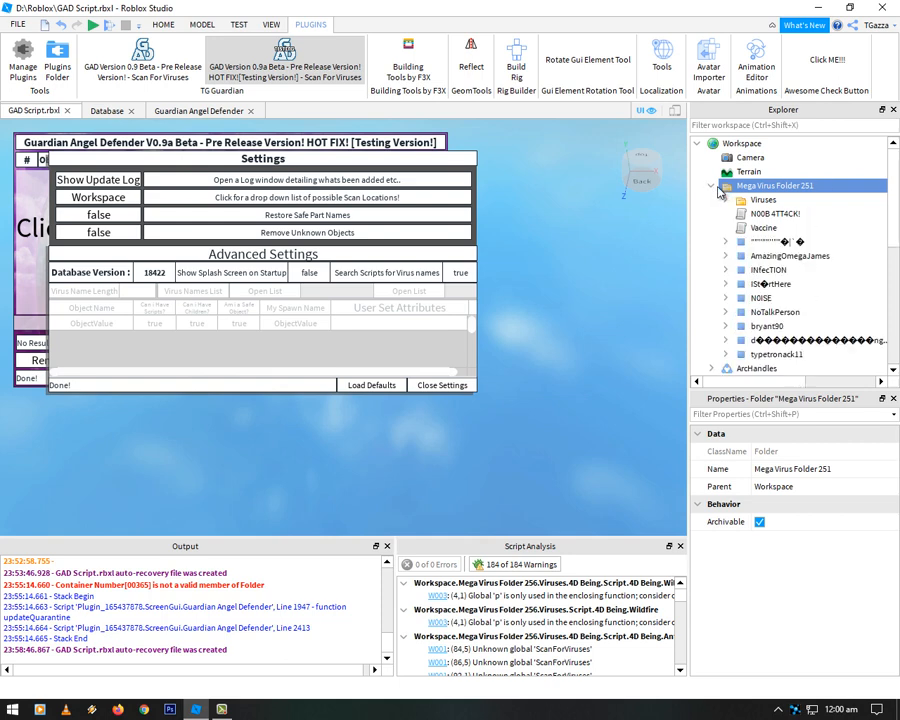
pyautogui.click(712, 184)
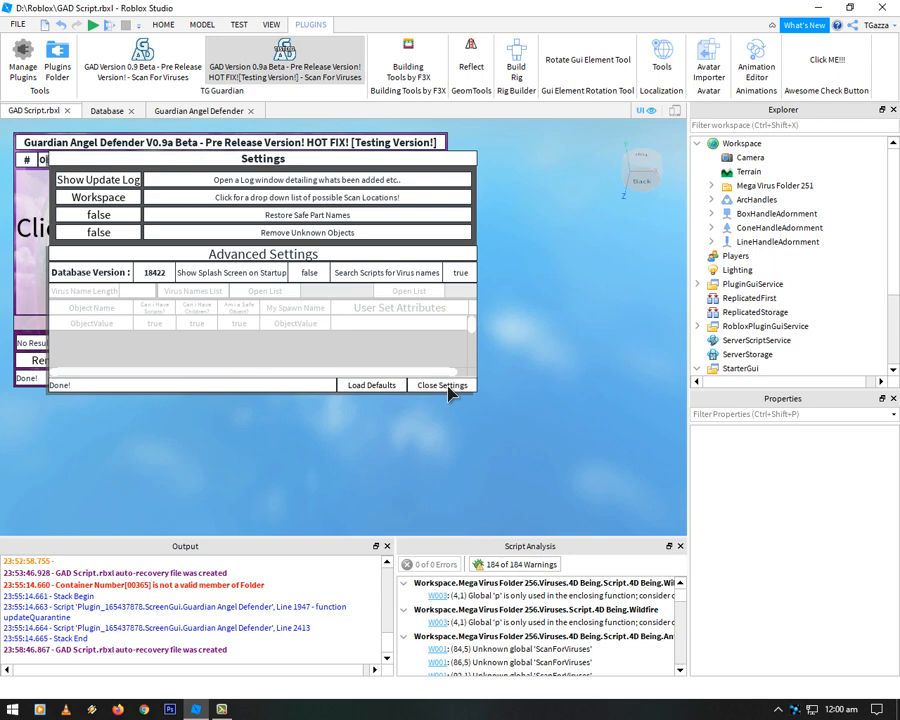
# - Leave Settings, run a fresh scan and collapse the resulting Quarantine folder in Explorer
pyautogui.click(440, 384)
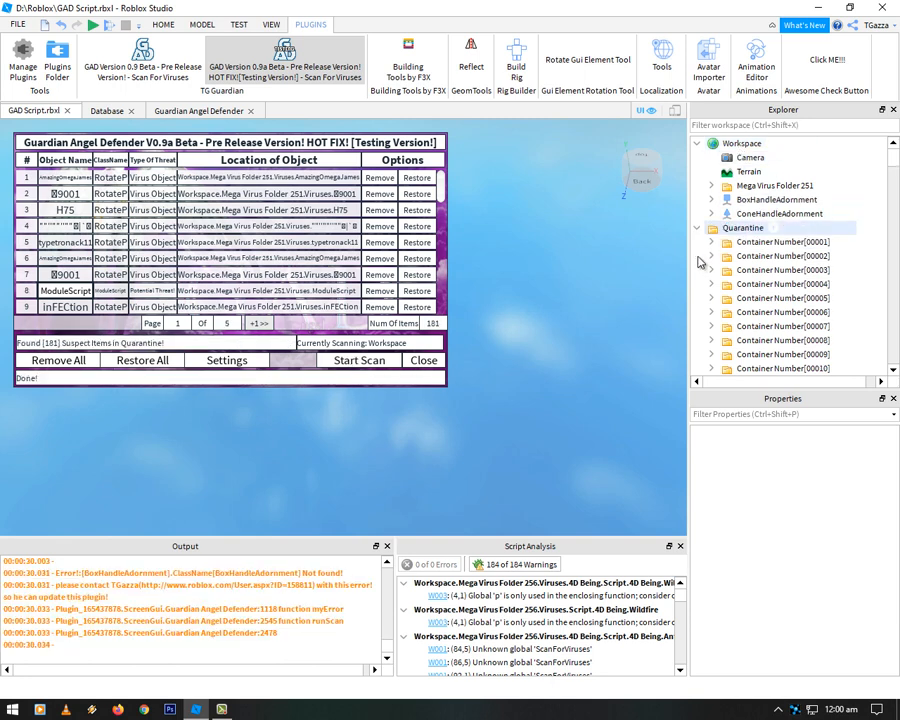
pyautogui.click(712, 228)
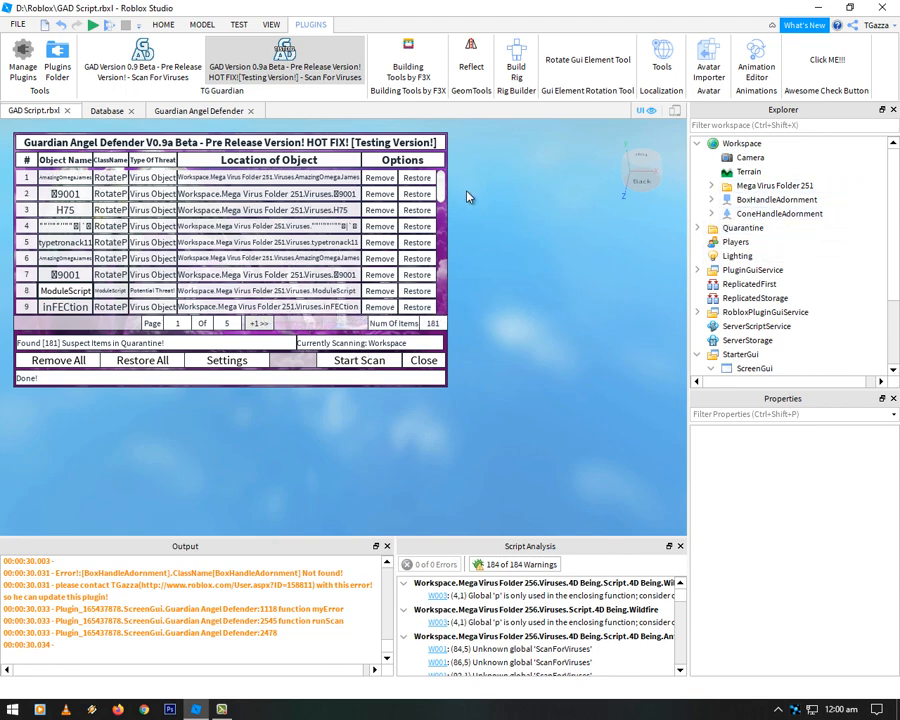
pyautogui.scroll(-3)
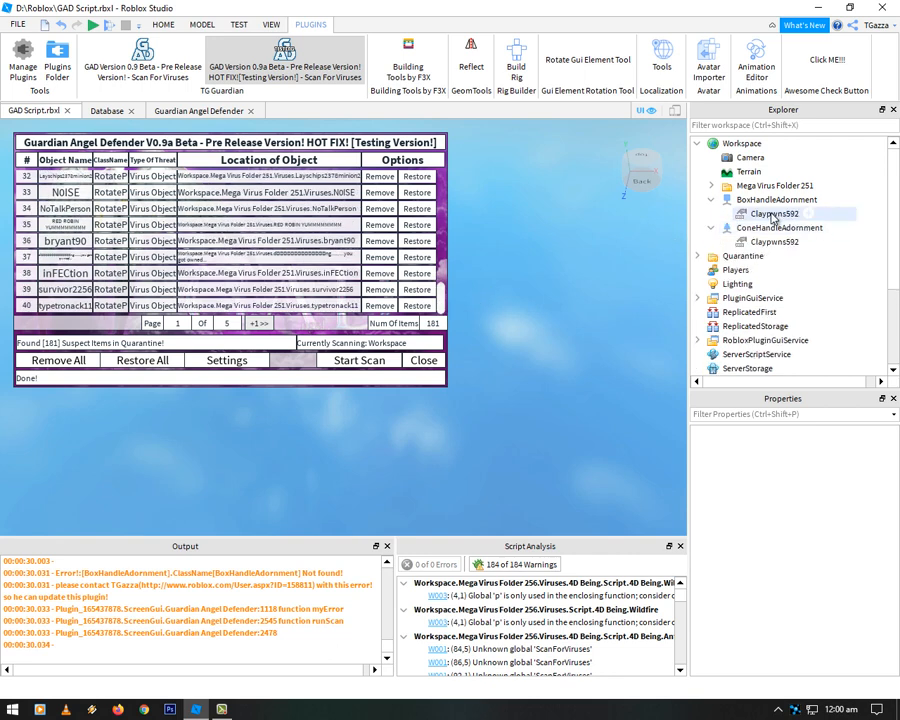
# - Inspect the ConeHandleAdornment and BoxHandleAdornment objects and their contents in Explorer
pyautogui.click(780, 228)
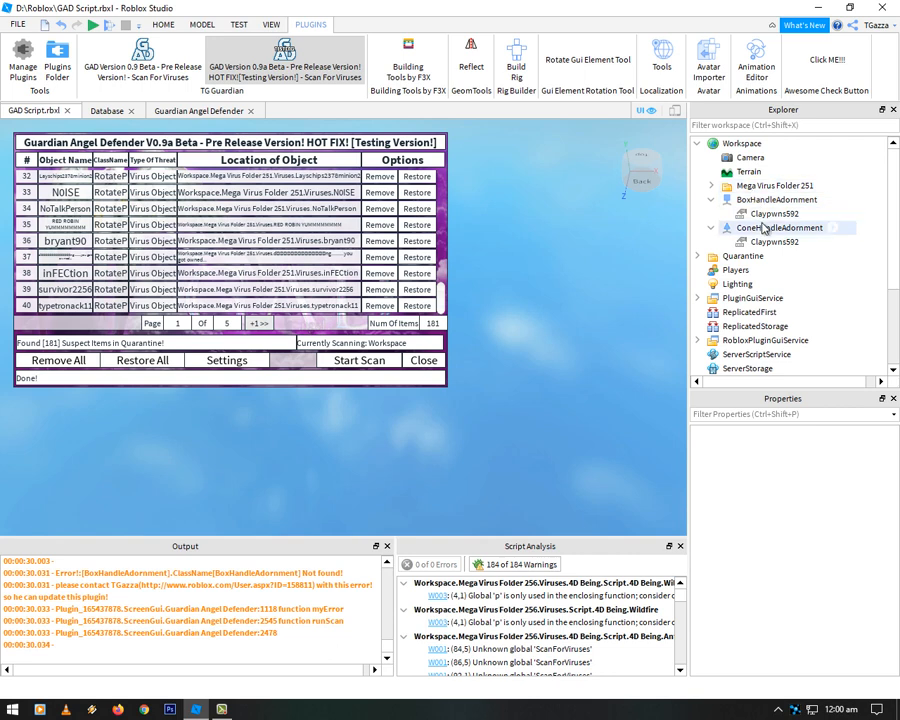
pyautogui.click(776, 200)
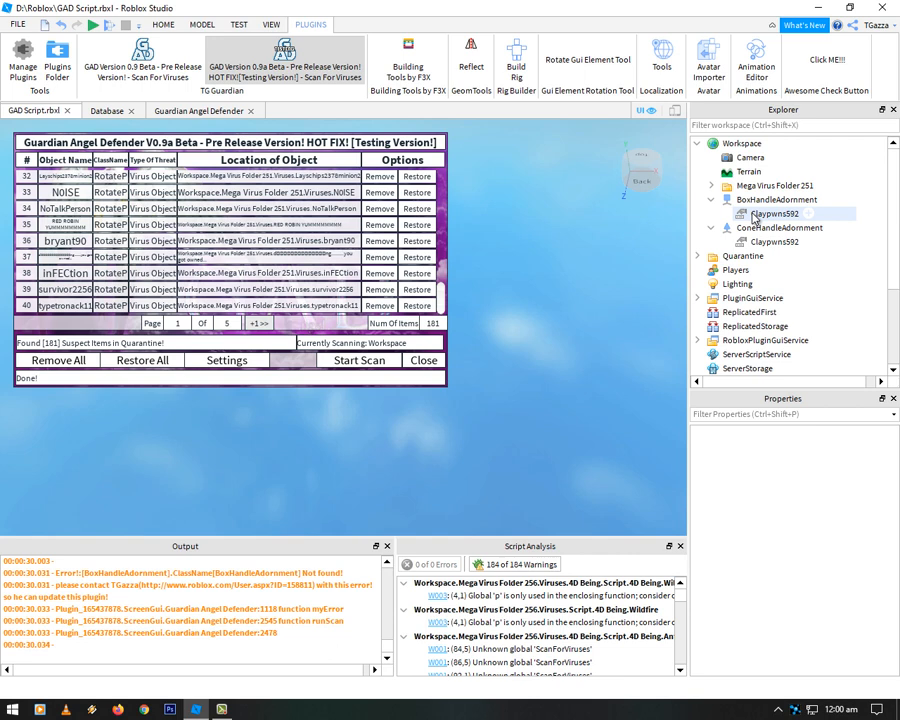
pyautogui.click(712, 184)
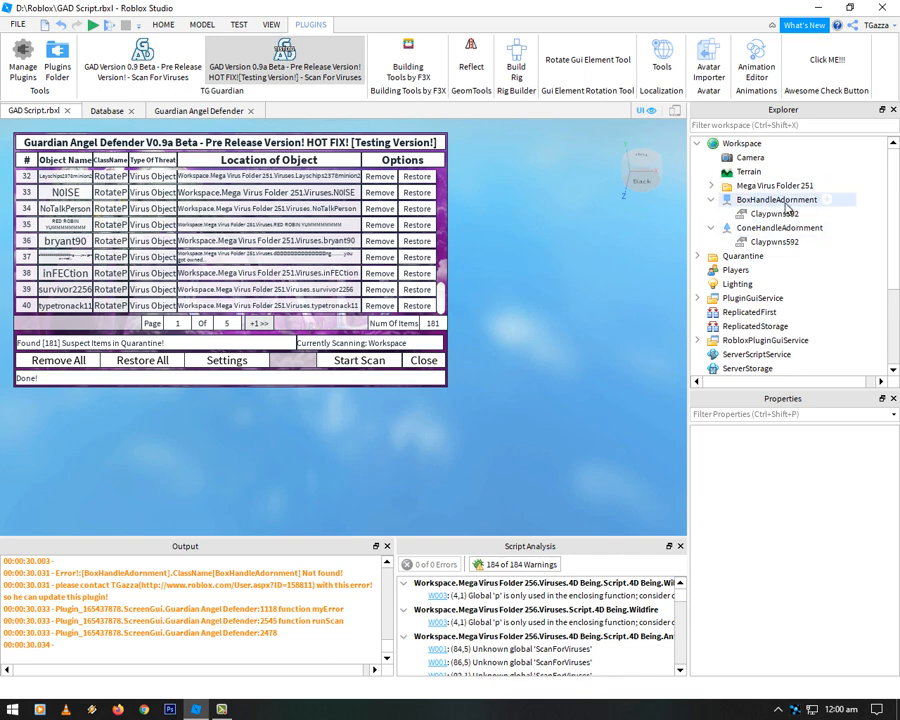
pyautogui.click(776, 212)
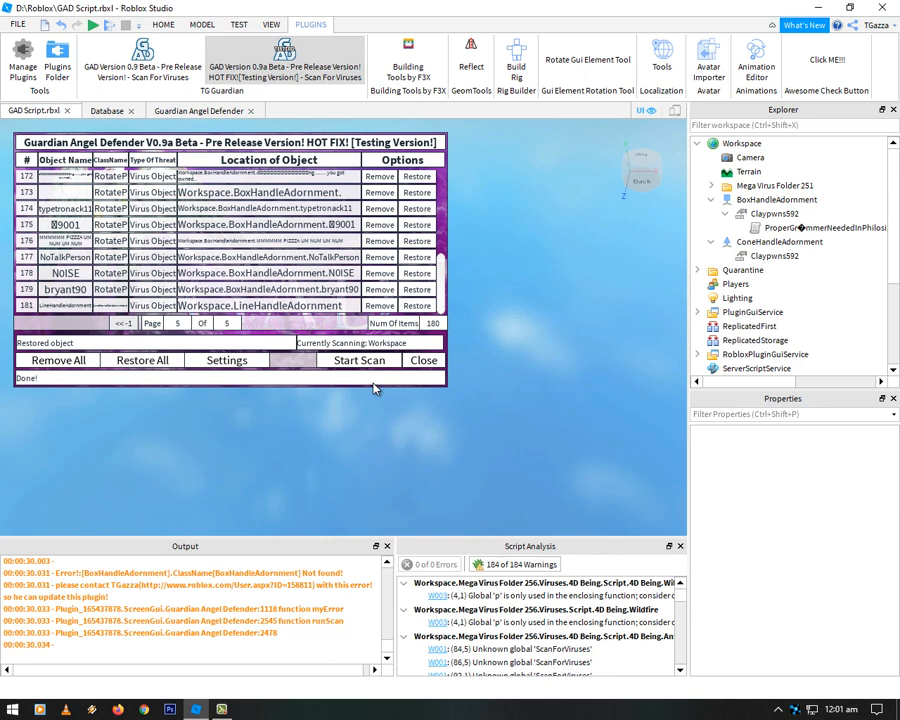
# - Set the Remove Unknown Objects option to true in Guardian Angel Defender's Settings
pyautogui.click(226, 360)
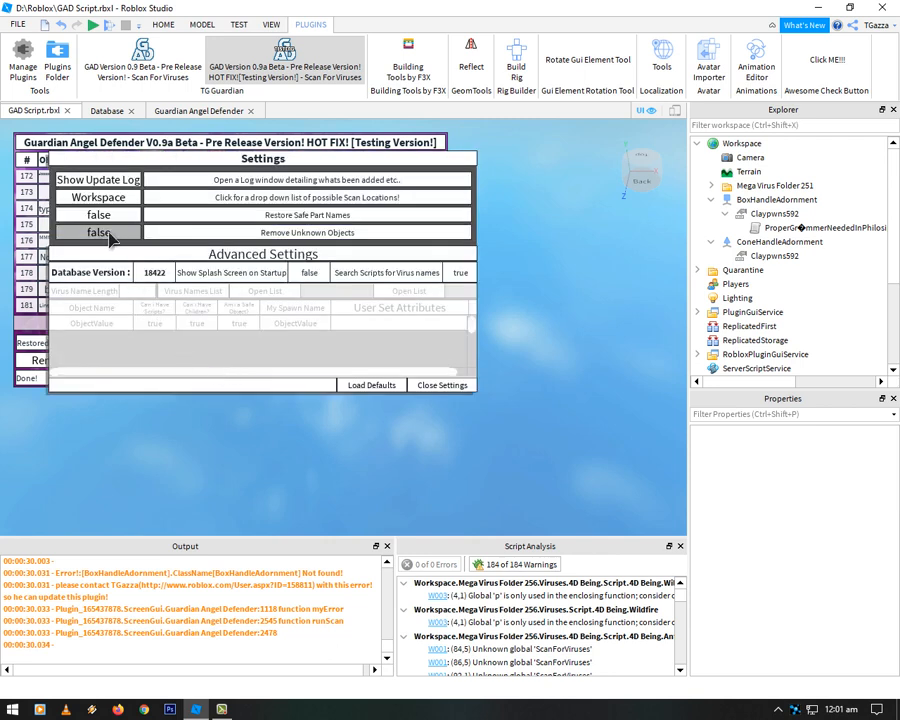
pyautogui.click(780, 242)
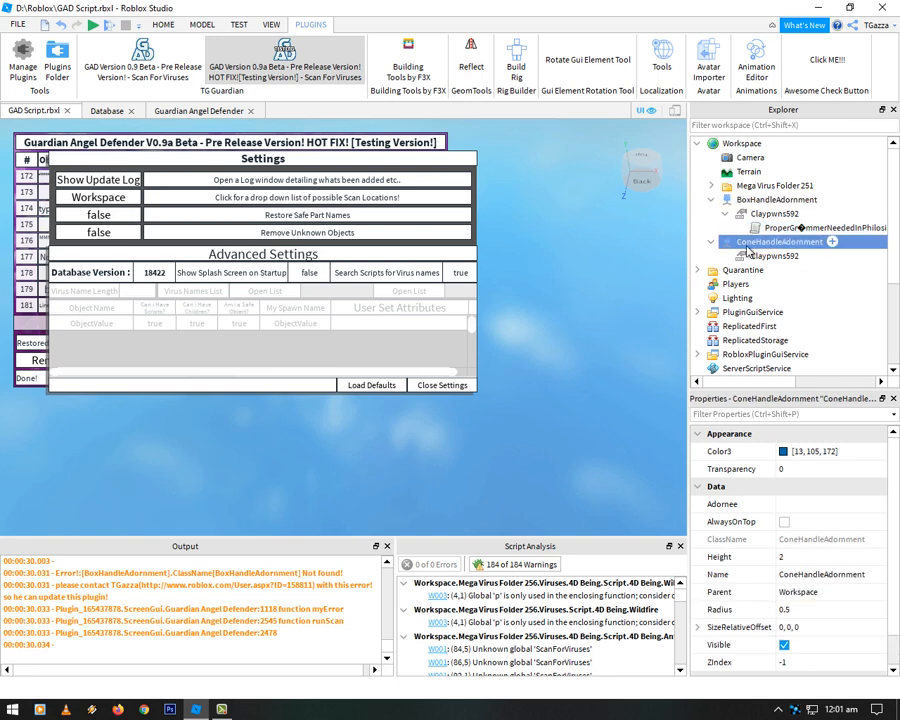
pyautogui.click(98, 232)
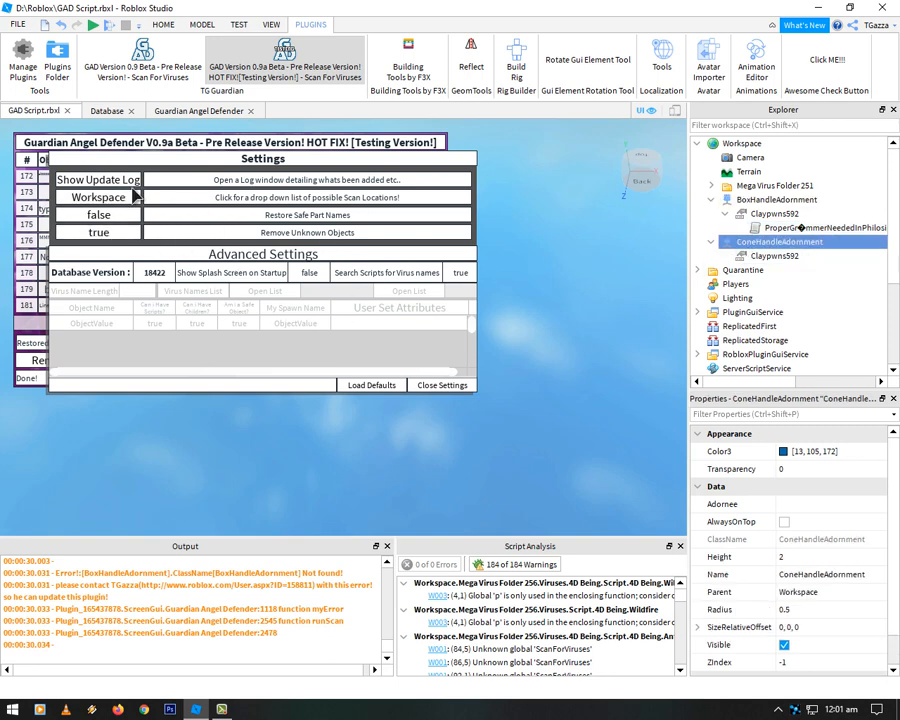
pyautogui.moveTo(160, 152)
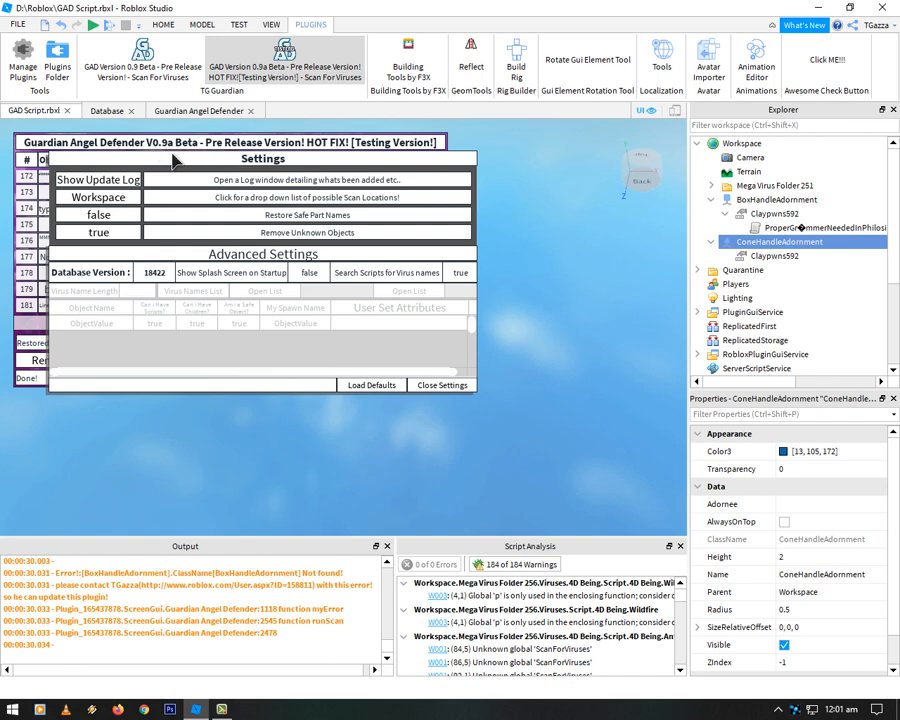
pyautogui.moveTo(400, 336)
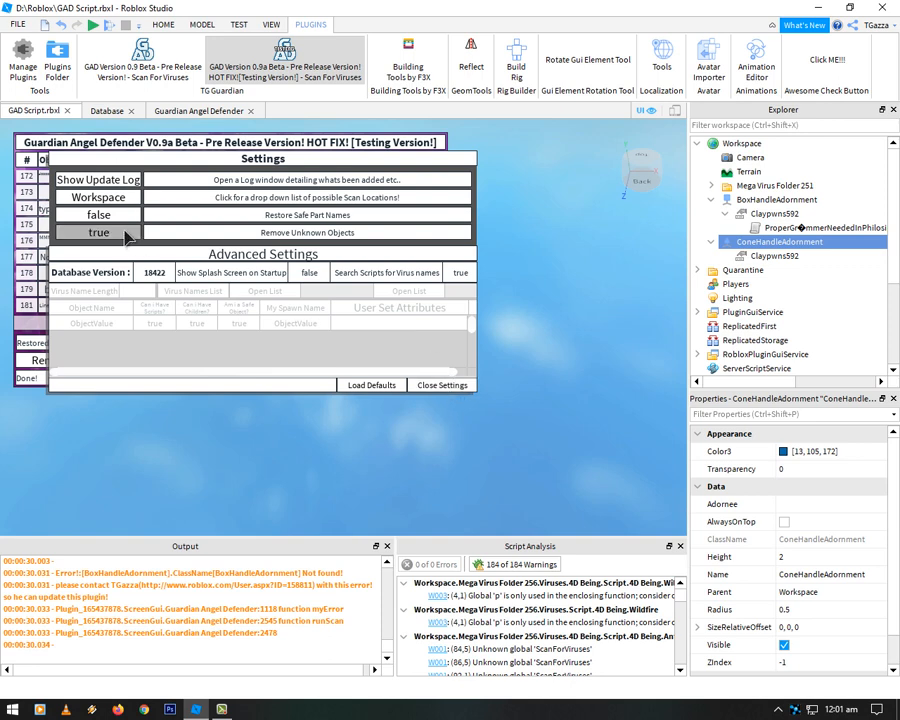
pyautogui.click(98, 232)
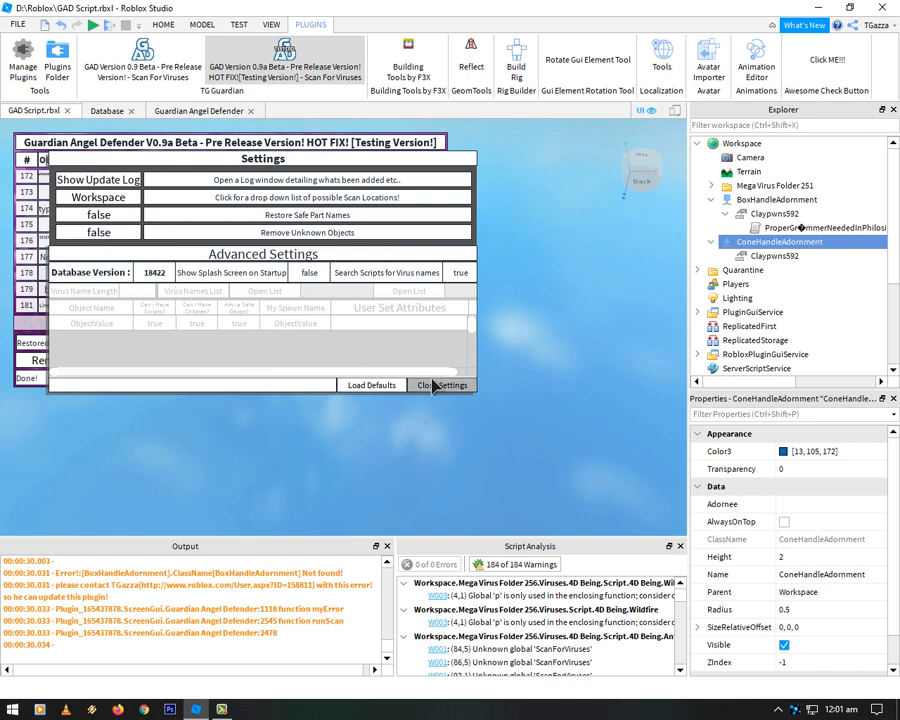
# - Close the plugin settings, returning to the unscanned place with an empty results list
pyautogui.click(442, 384)
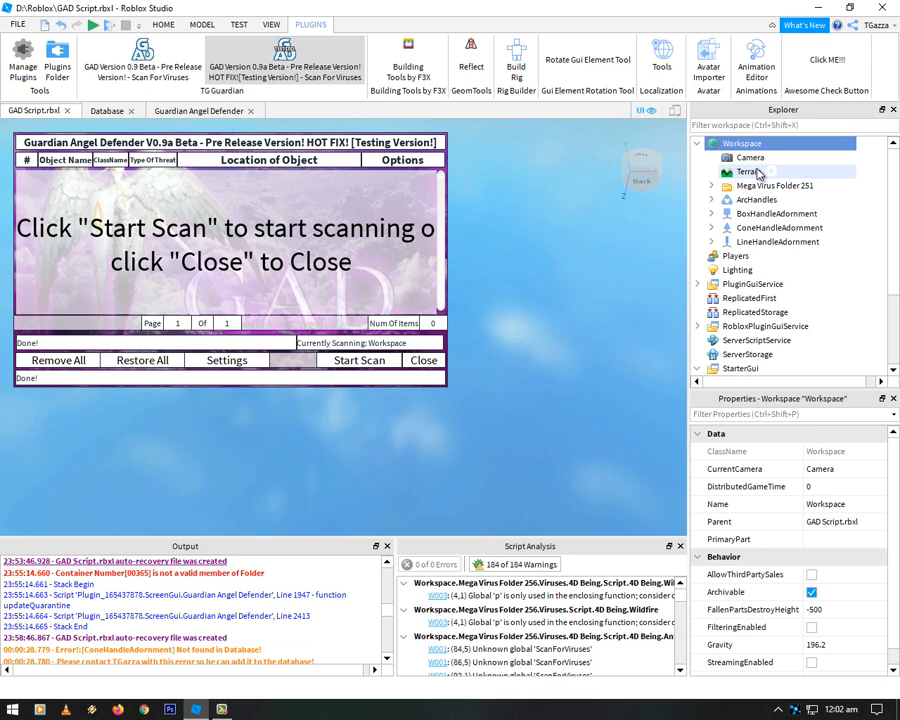
pyautogui.moveTo(482, 482)
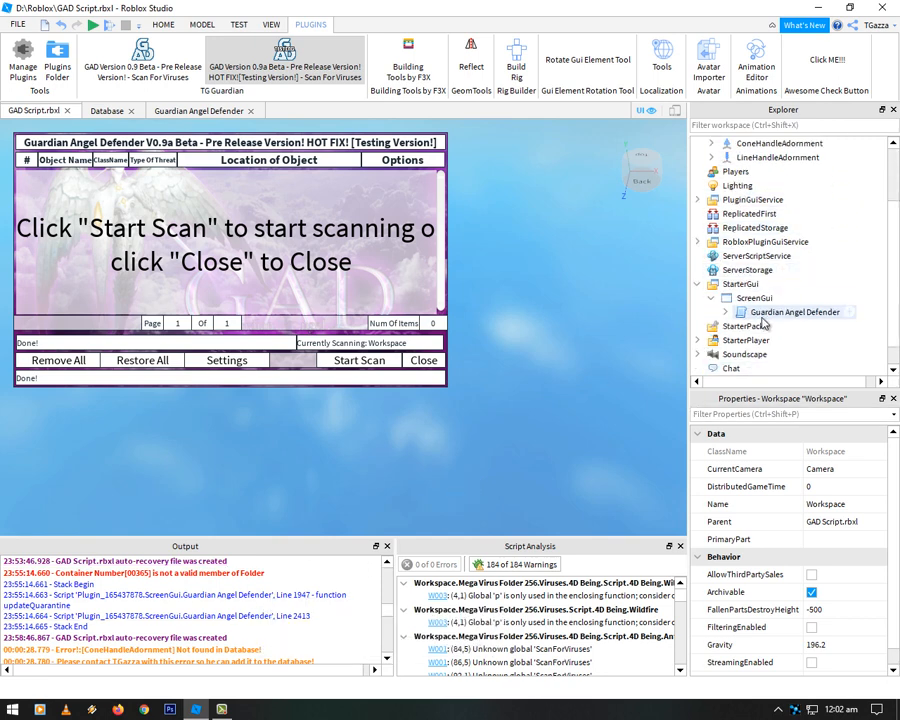
# - Read the Guardian Angel Defender script's runScan, quarantine and removal functions
pyautogui.doubleClick(796, 312)
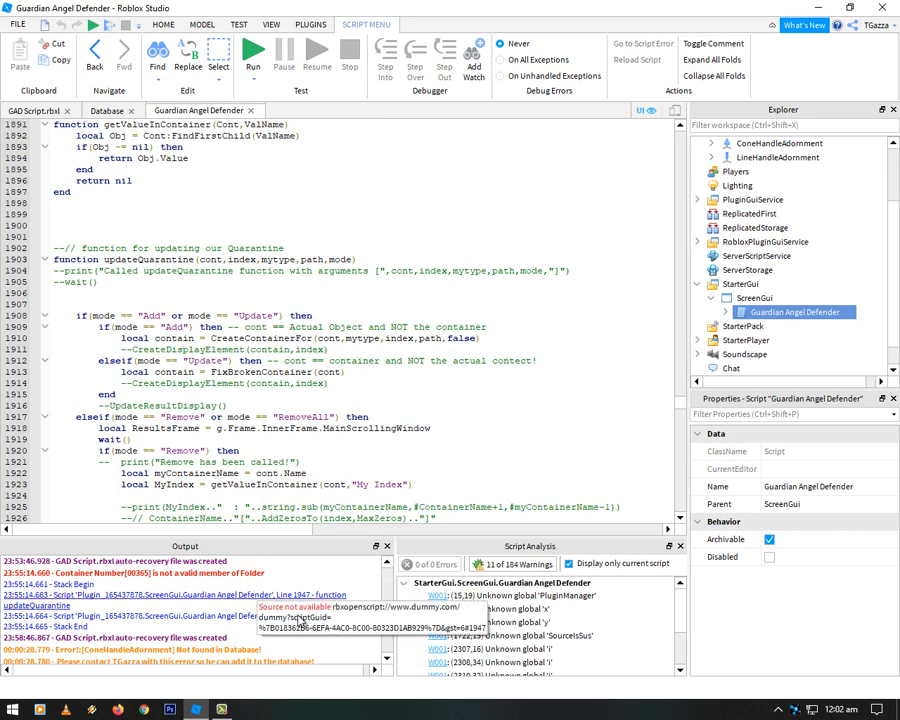
pyautogui.scroll(-3)
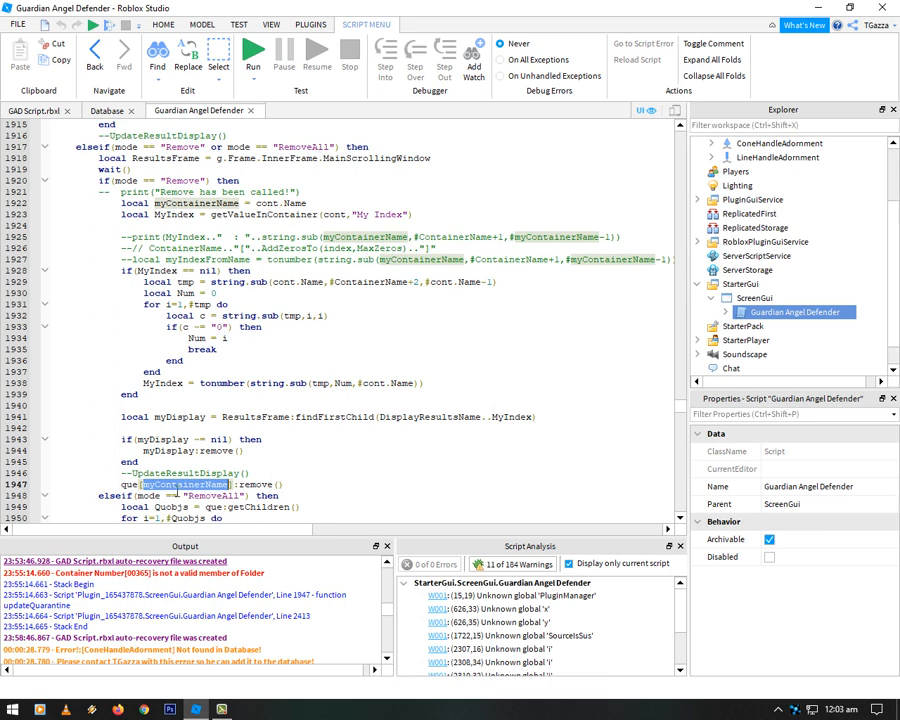
pyautogui.scroll(-3)
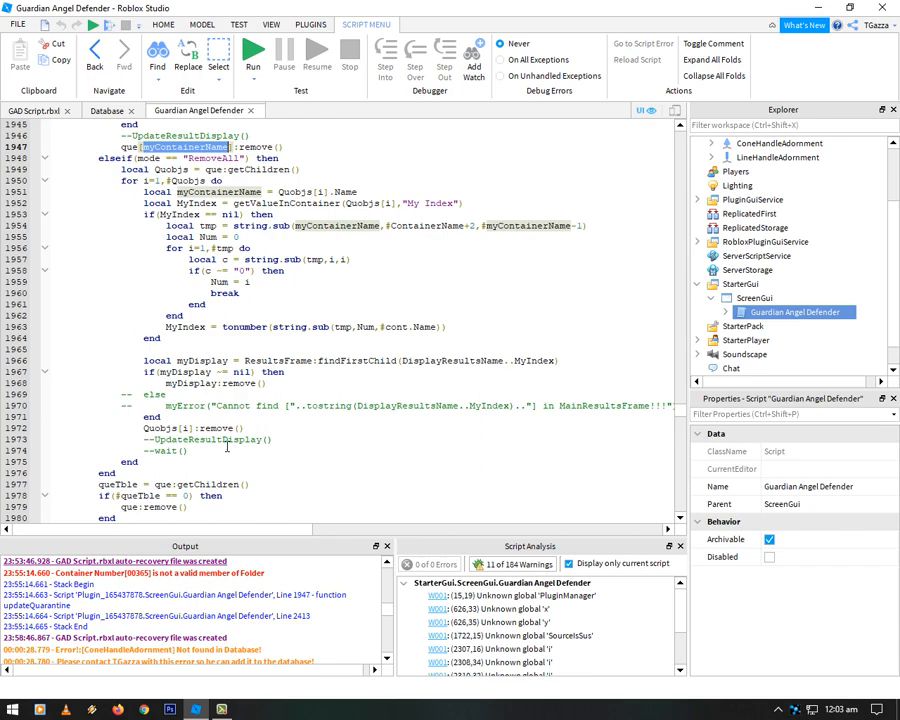
pyautogui.scroll(-3)
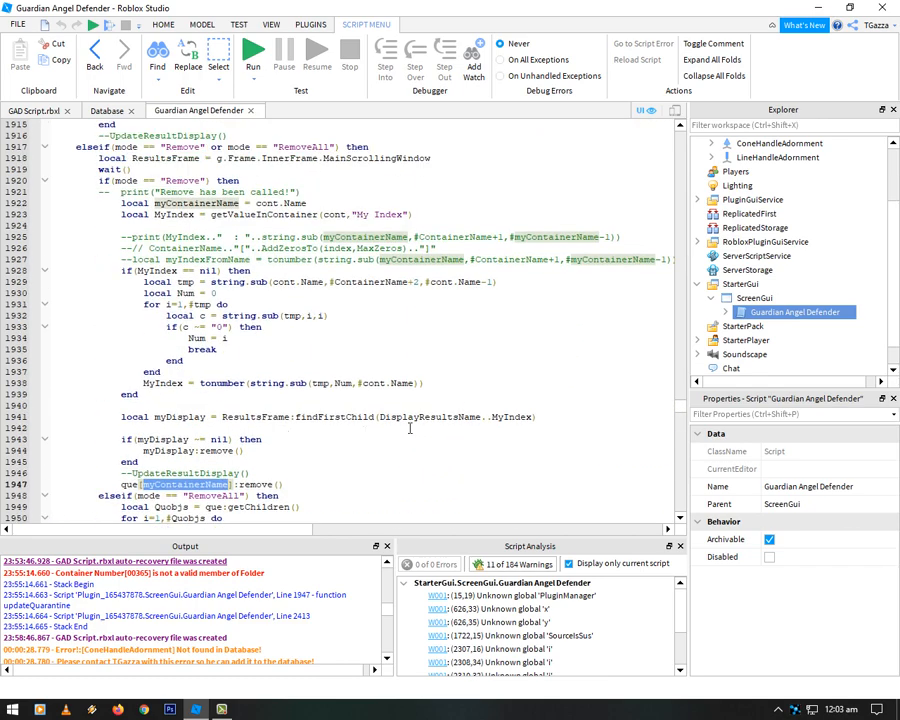
pyautogui.scroll(-3)
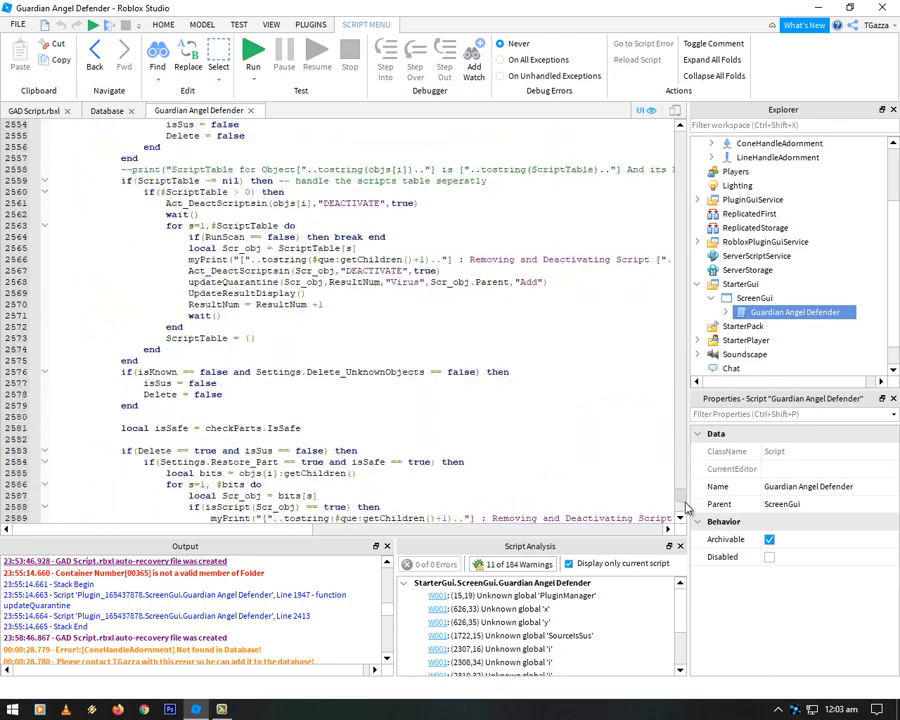
pyautogui.scroll(-3)
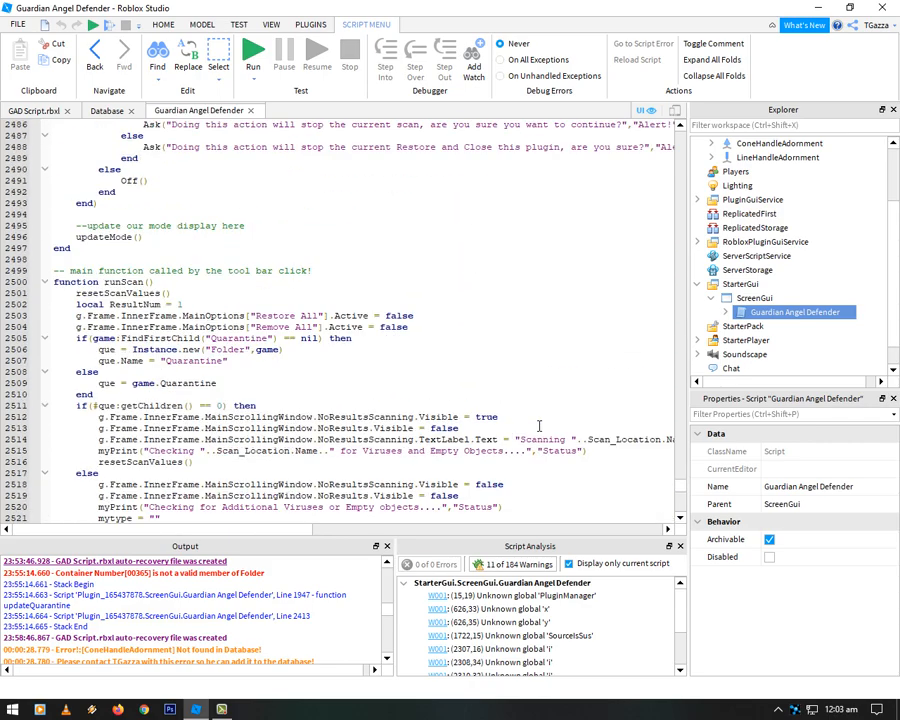
pyautogui.scroll(-3)
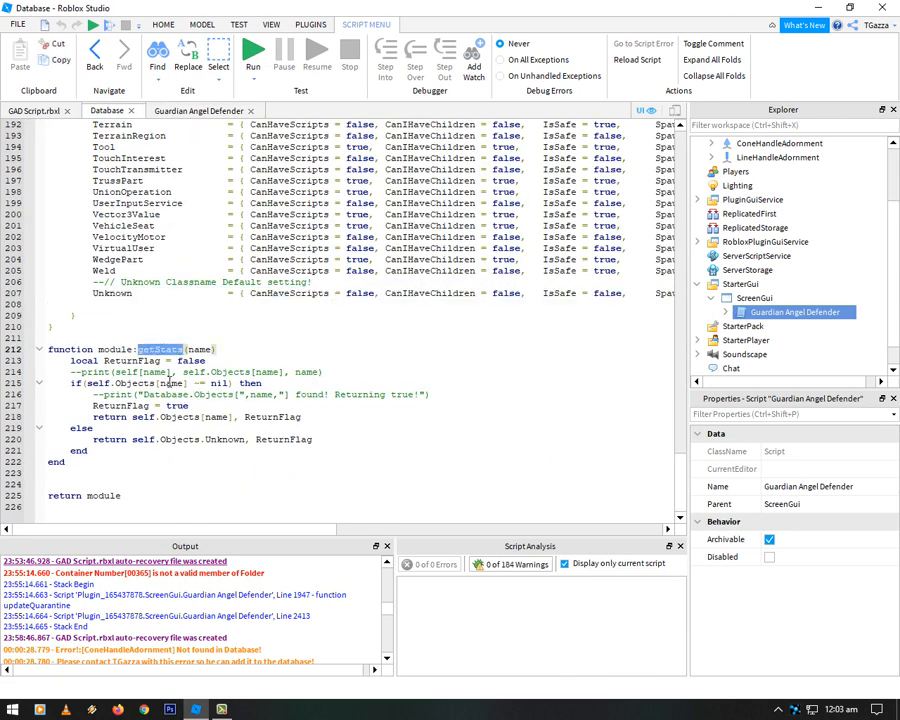
# - Locate the getStats and checkKeyExists calls in the main Guardian Angel Defender script
pyautogui.click(190, 110)
pyautogui.write('getStats')
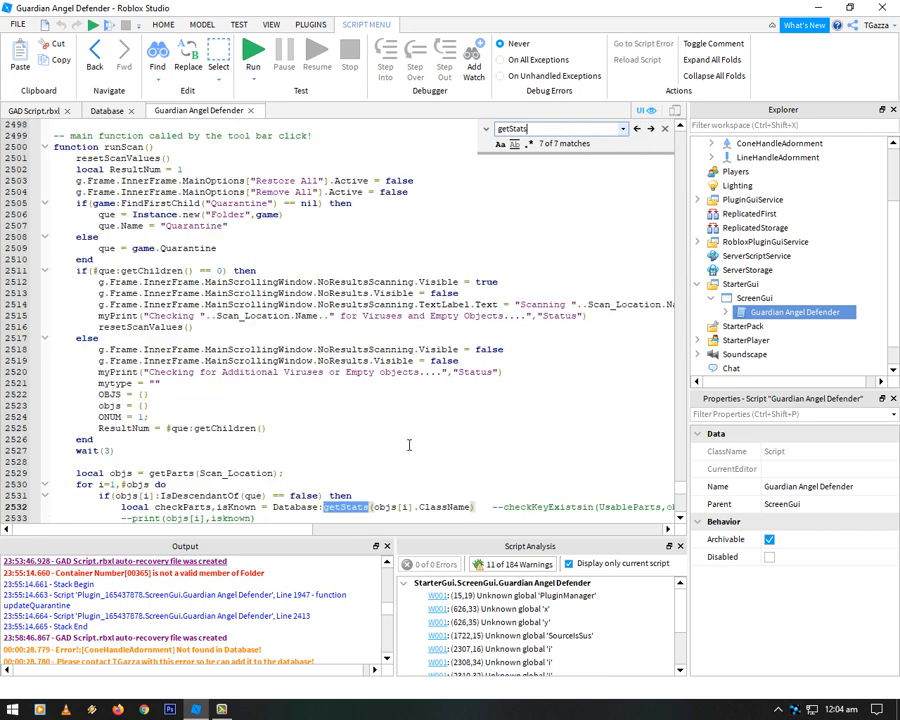
pyautogui.scroll(-3)
pyautogui.write('checkKeyExistsin')
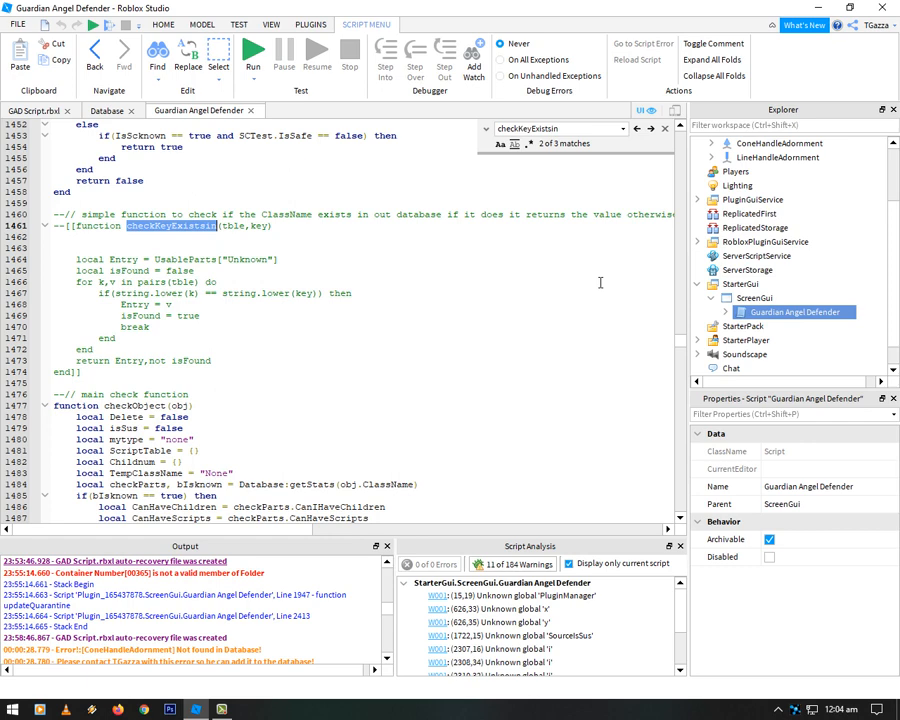
pyautogui.moveTo(598, 280)
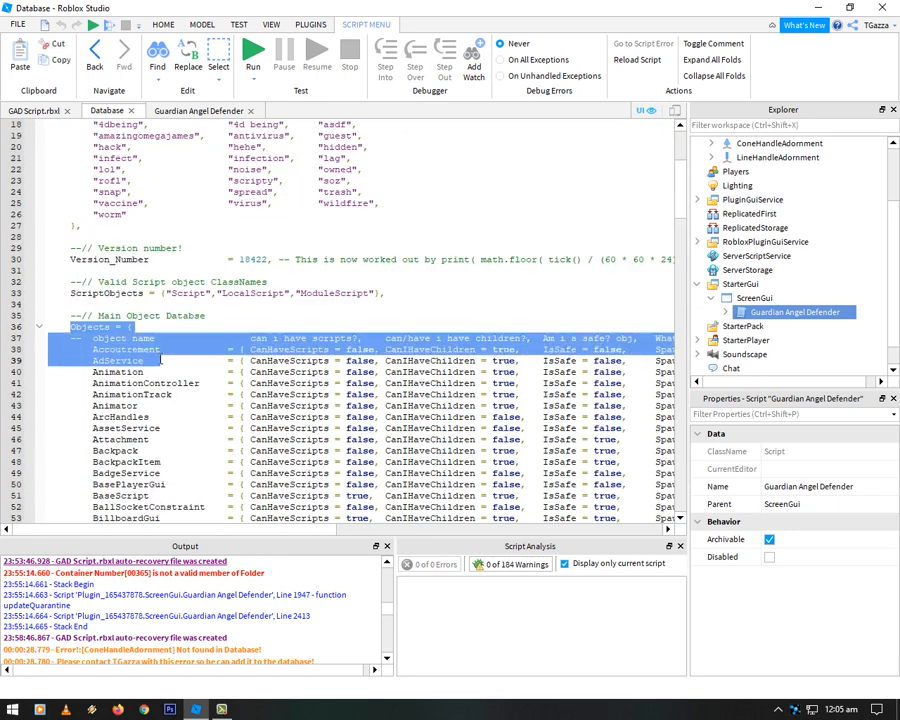
# - Review the Database object entries down to getStats and select the Unknown fallback entry
pyautogui.scroll(-3)
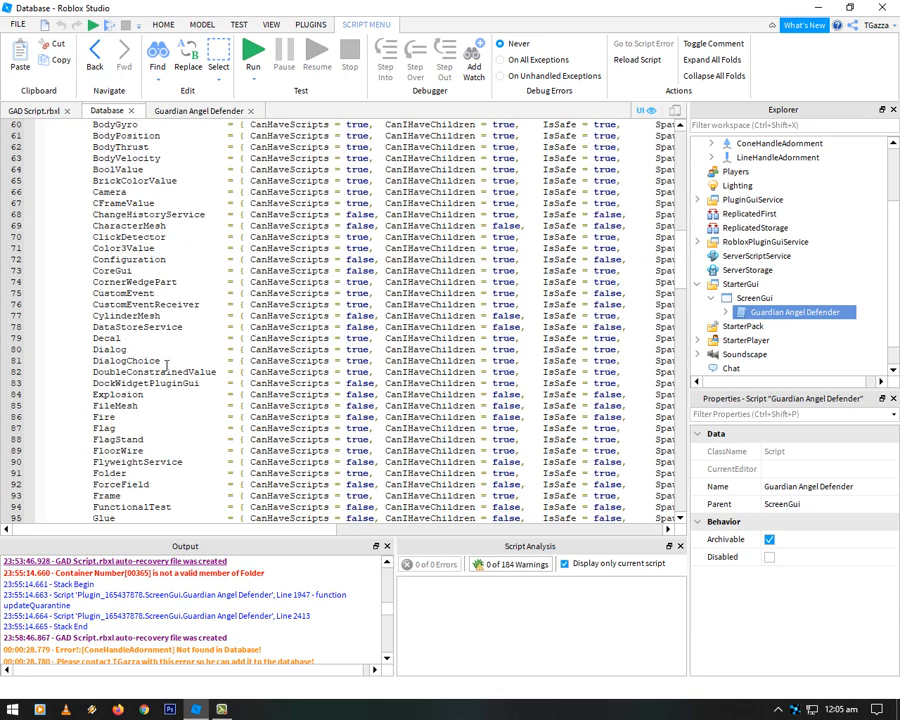
pyautogui.scroll(-3)
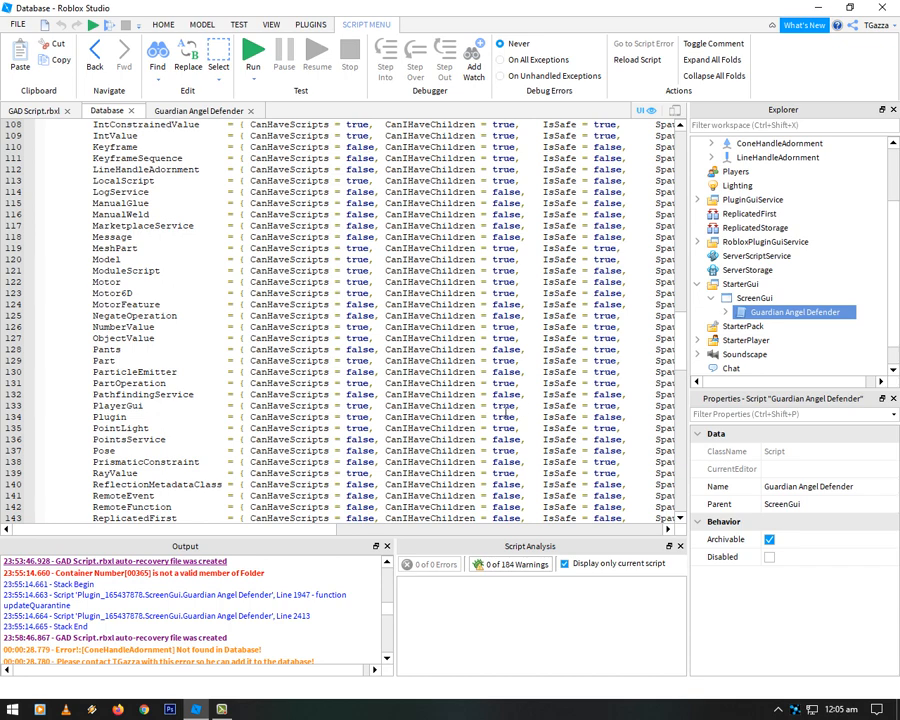
pyautogui.scroll(-3)
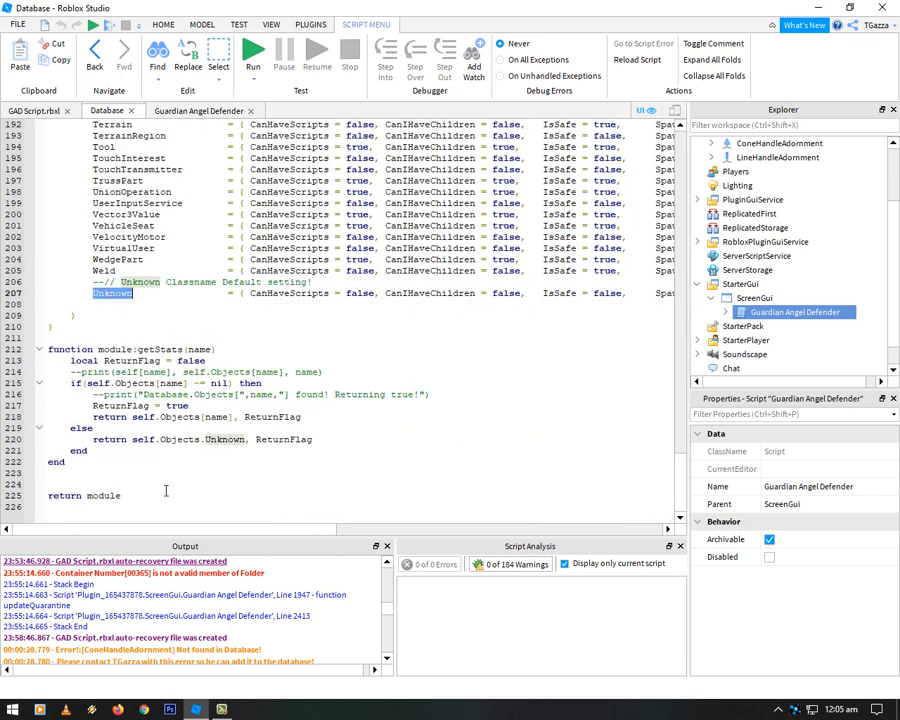
pyautogui.doubleClick(80, 428)
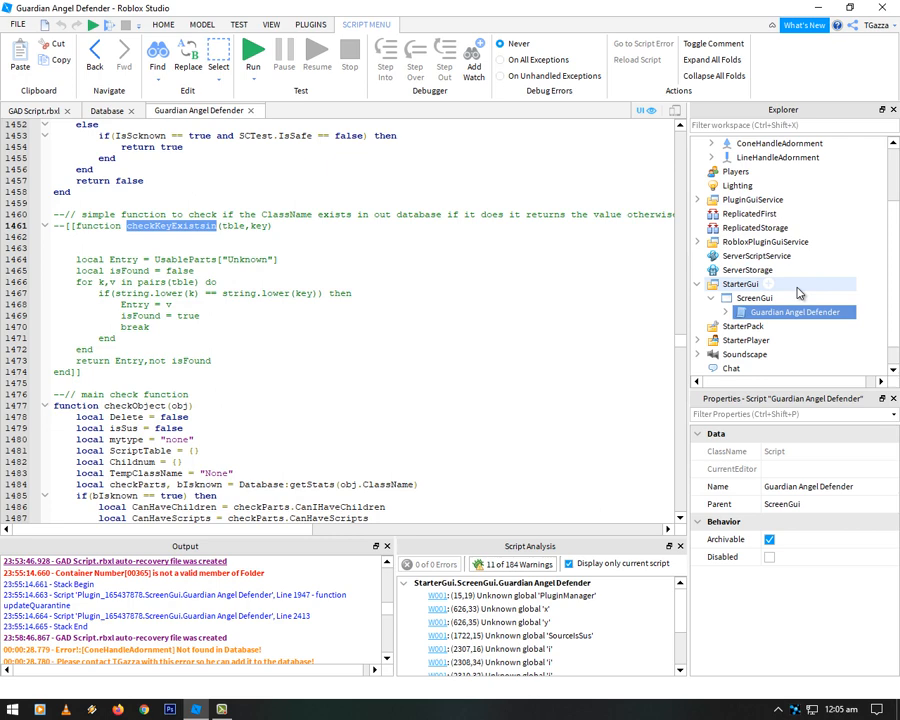
pyautogui.moveTo(796, 296)
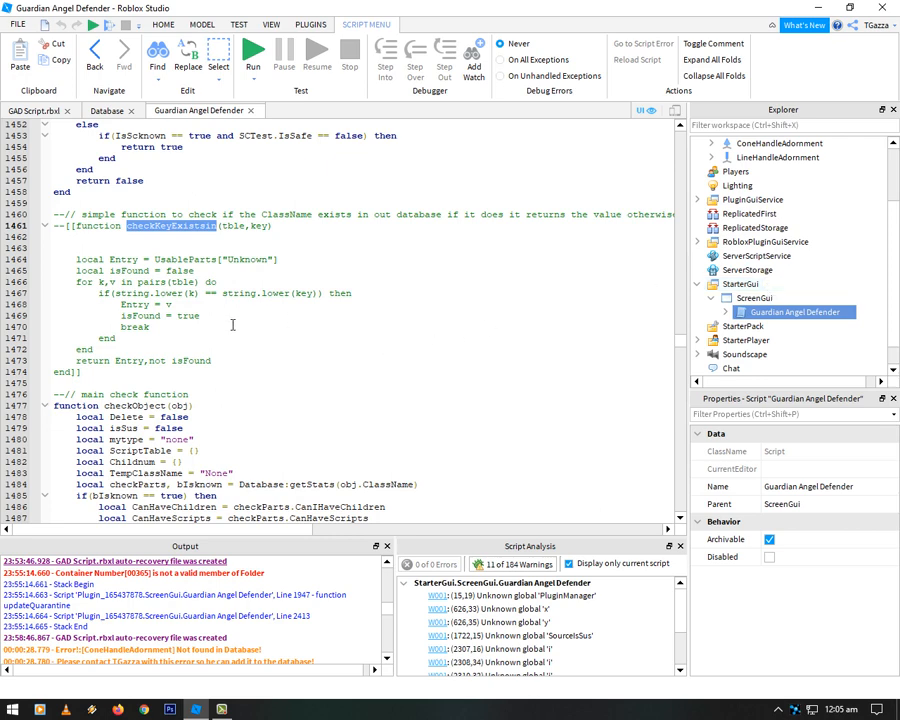
# - Close the Guardian Angel Defender scanner in GAD Script.rbxl and reopen it with an empty results list
pyautogui.click(108, 110)
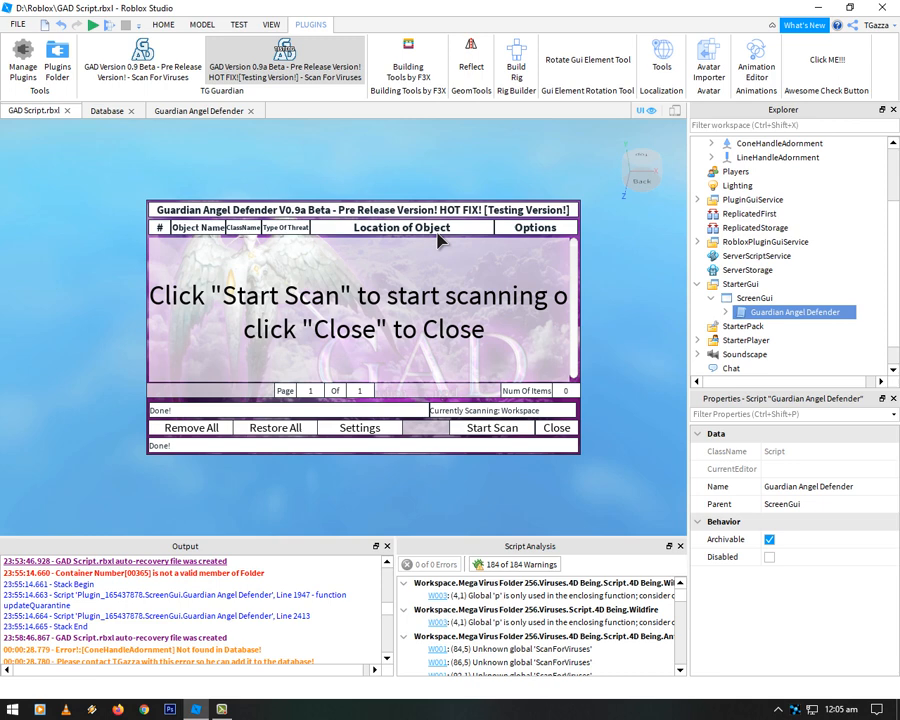
pyautogui.moveTo(444, 344)
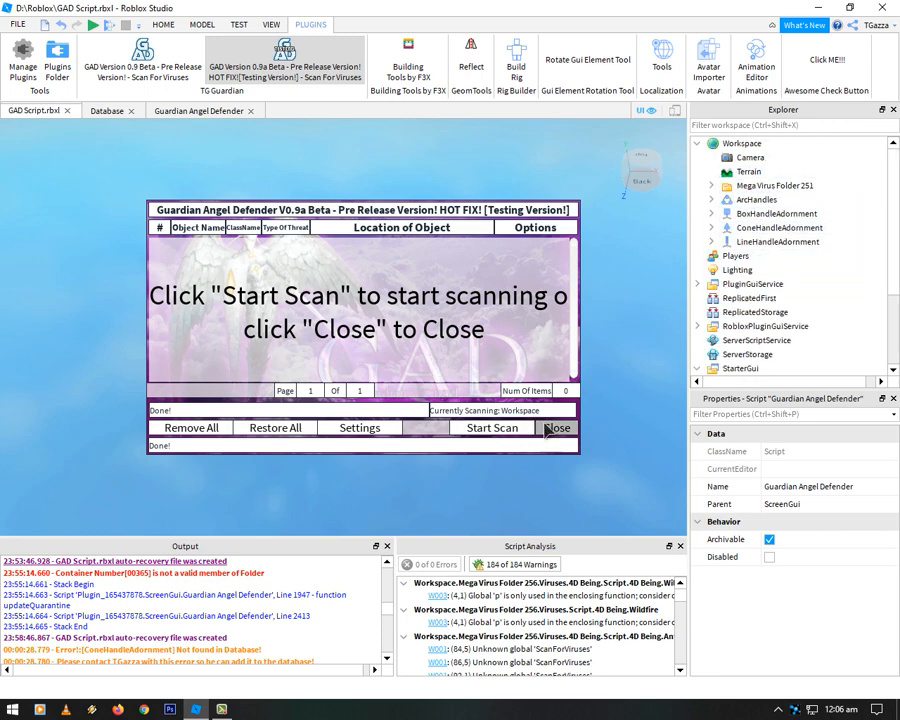
pyautogui.click(556, 428)
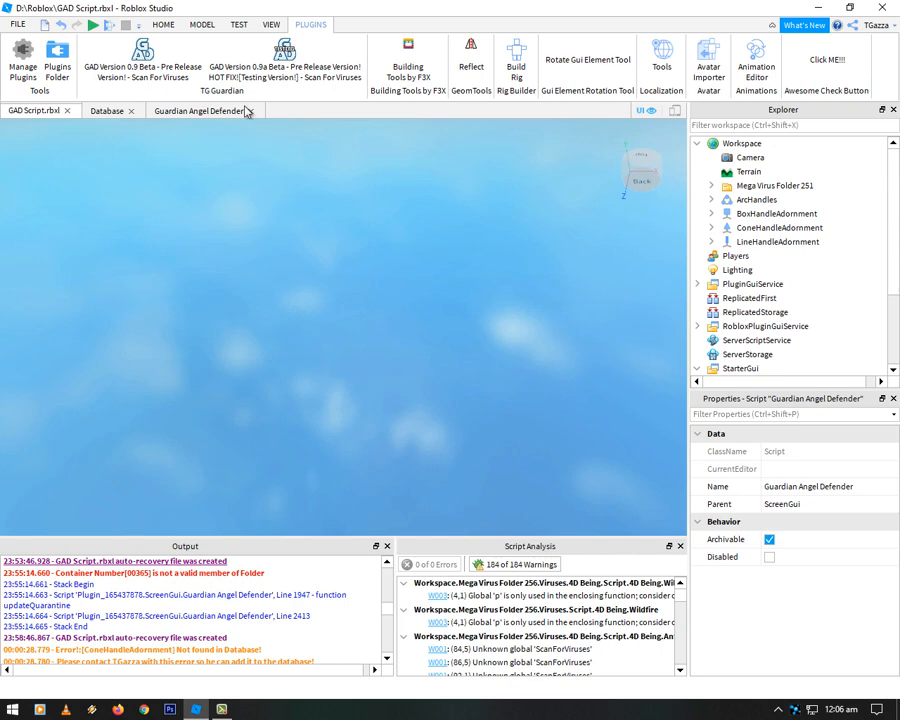
pyautogui.click(284, 62)
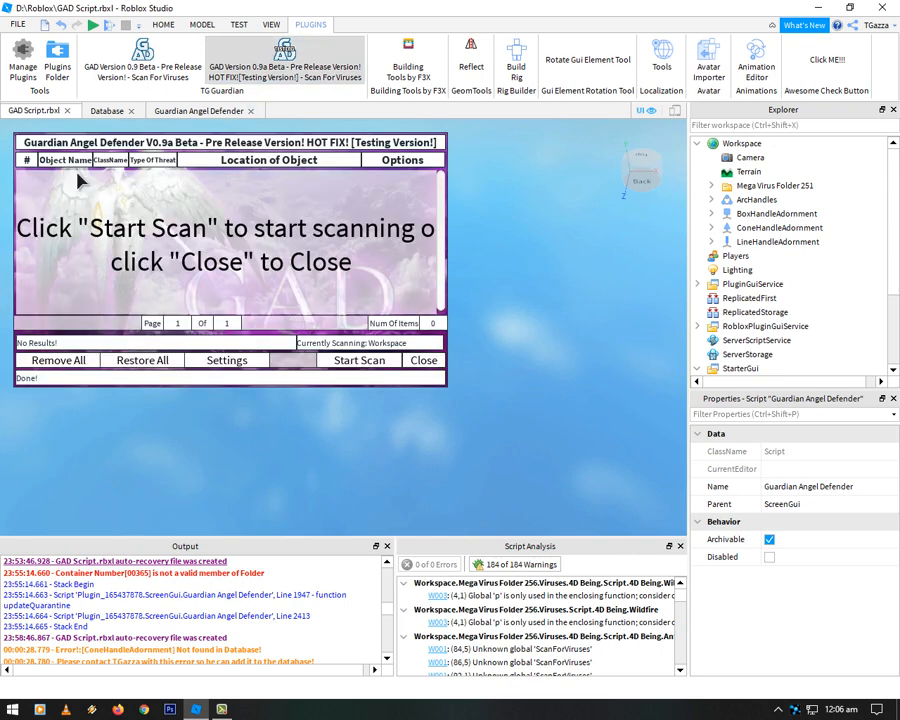
pyautogui.moveTo(156, 160)
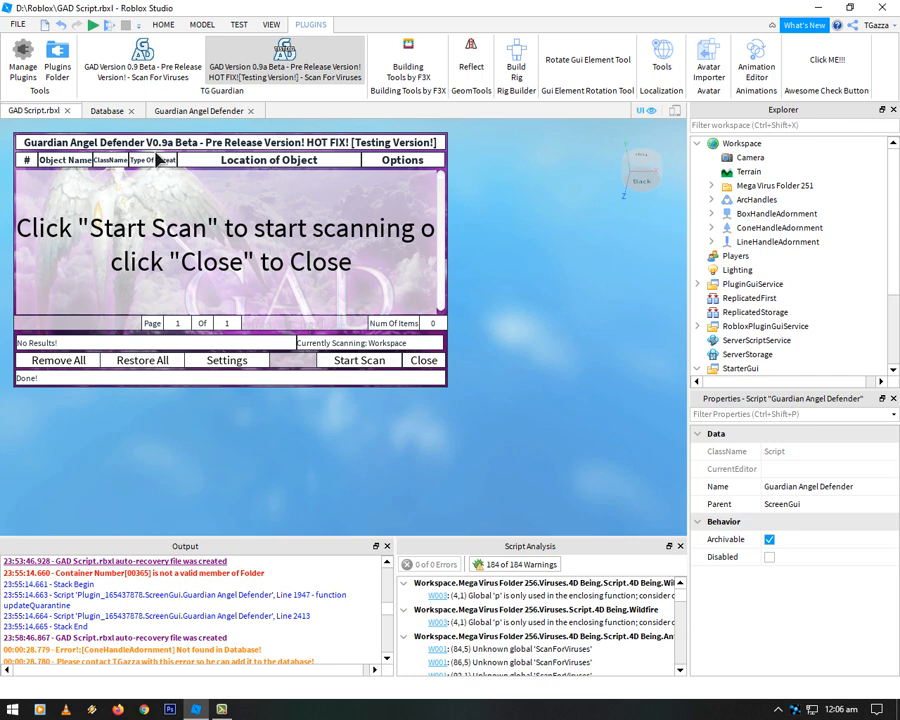
pyautogui.moveTo(184, 160)
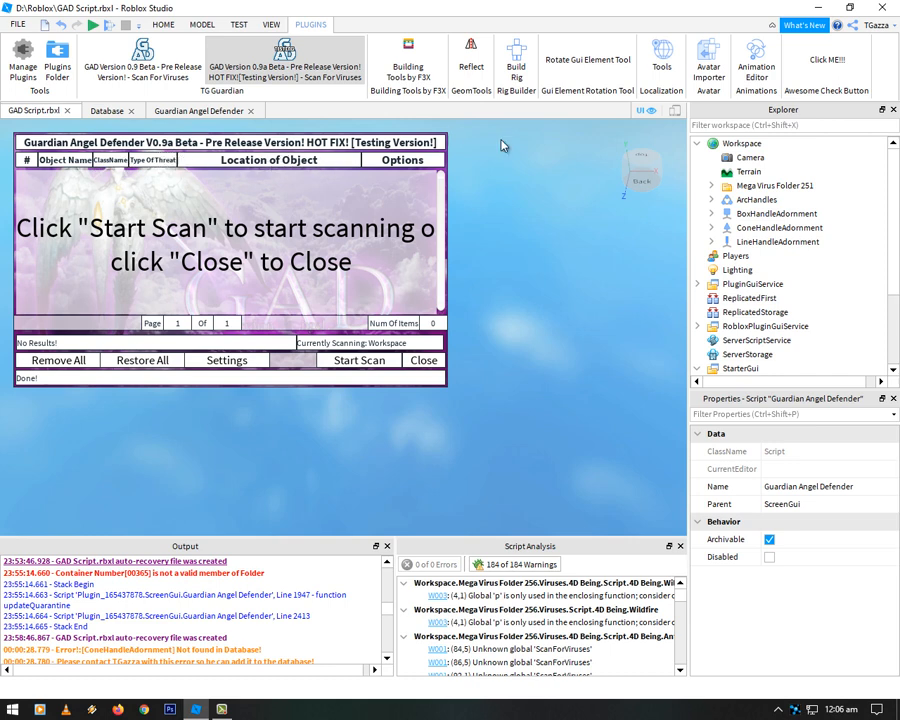
pyautogui.moveTo(356, 324)
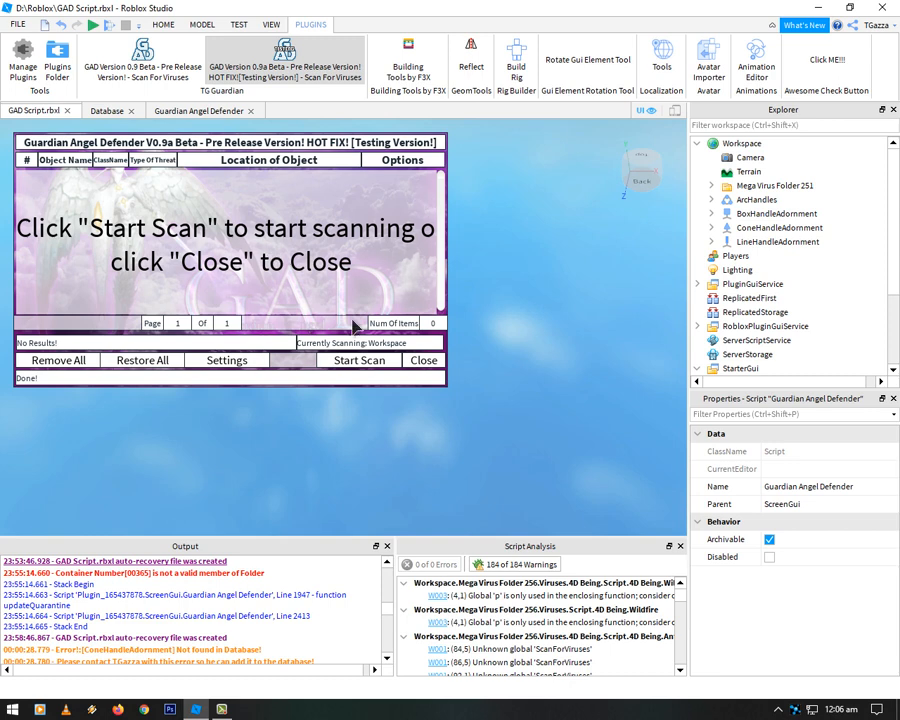
pyautogui.moveTo(300, 350)
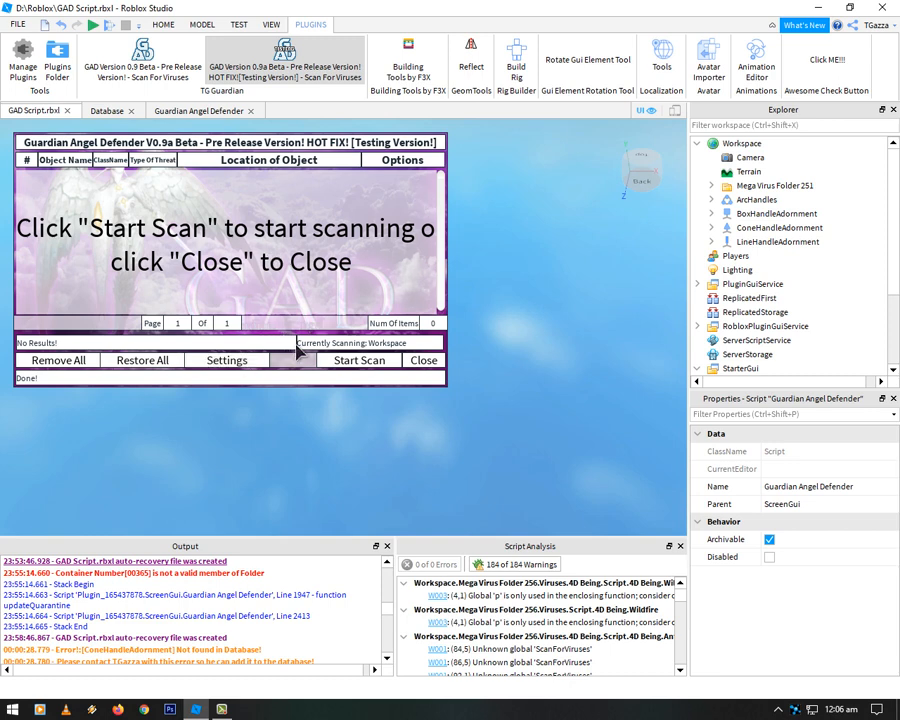
pyautogui.moveTo(226, 360)
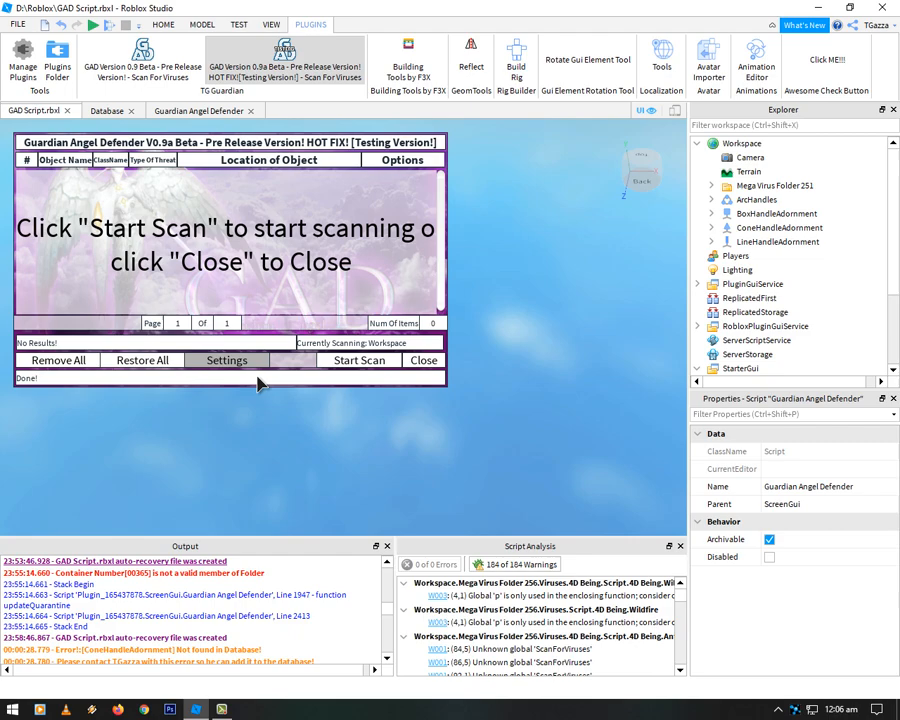
pyautogui.moveTo(332, 392)
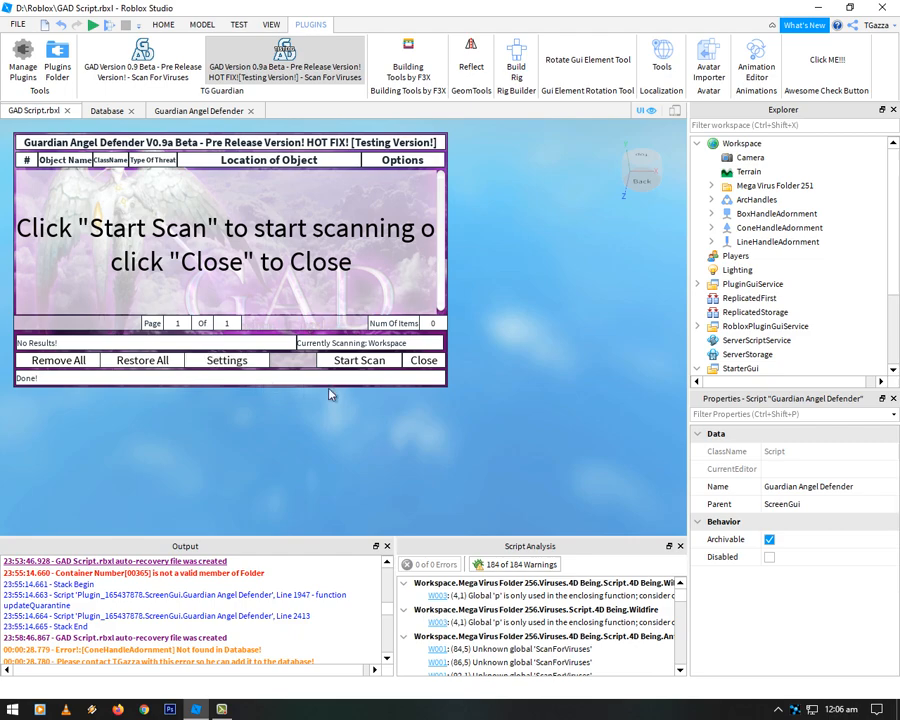